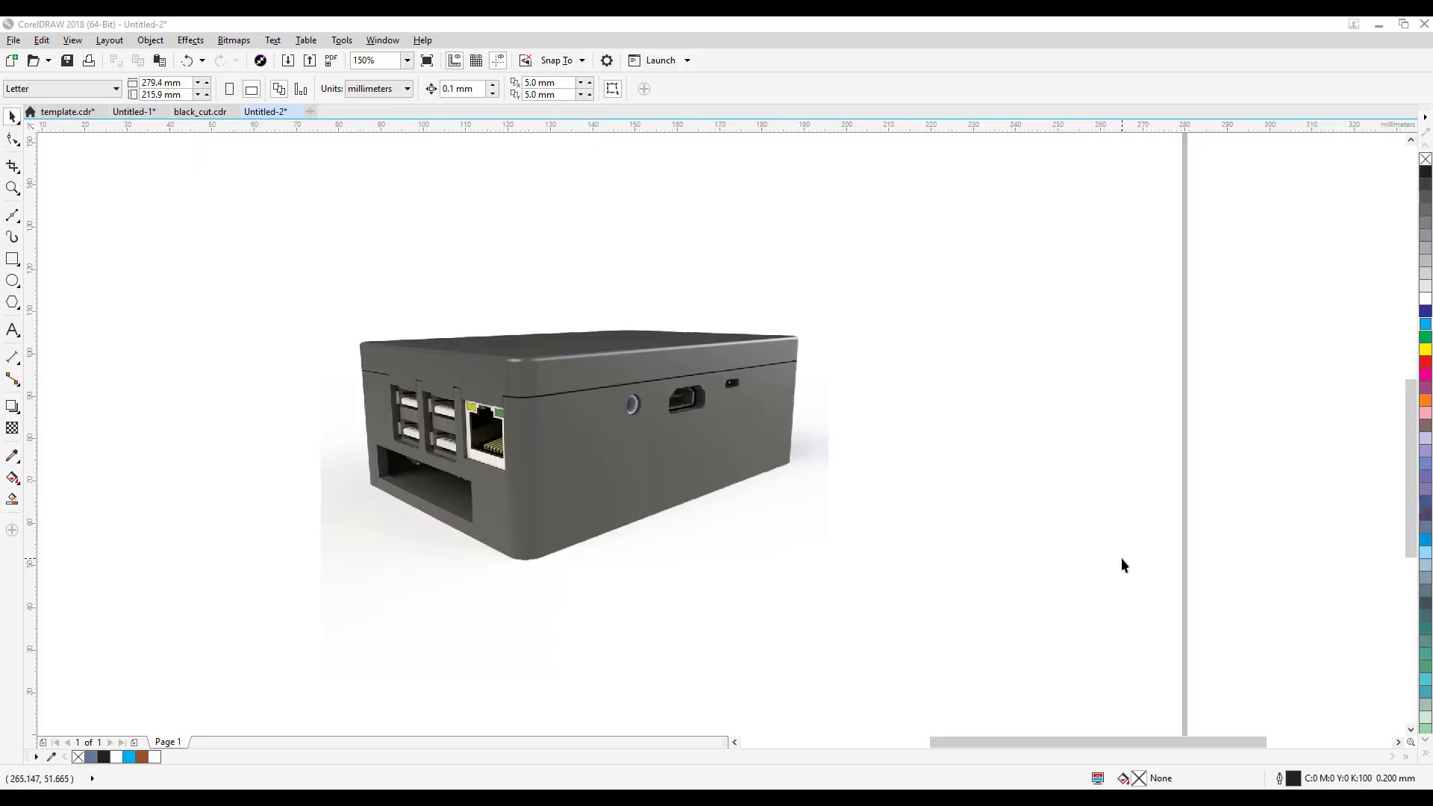
mouse_move(1065, 573)
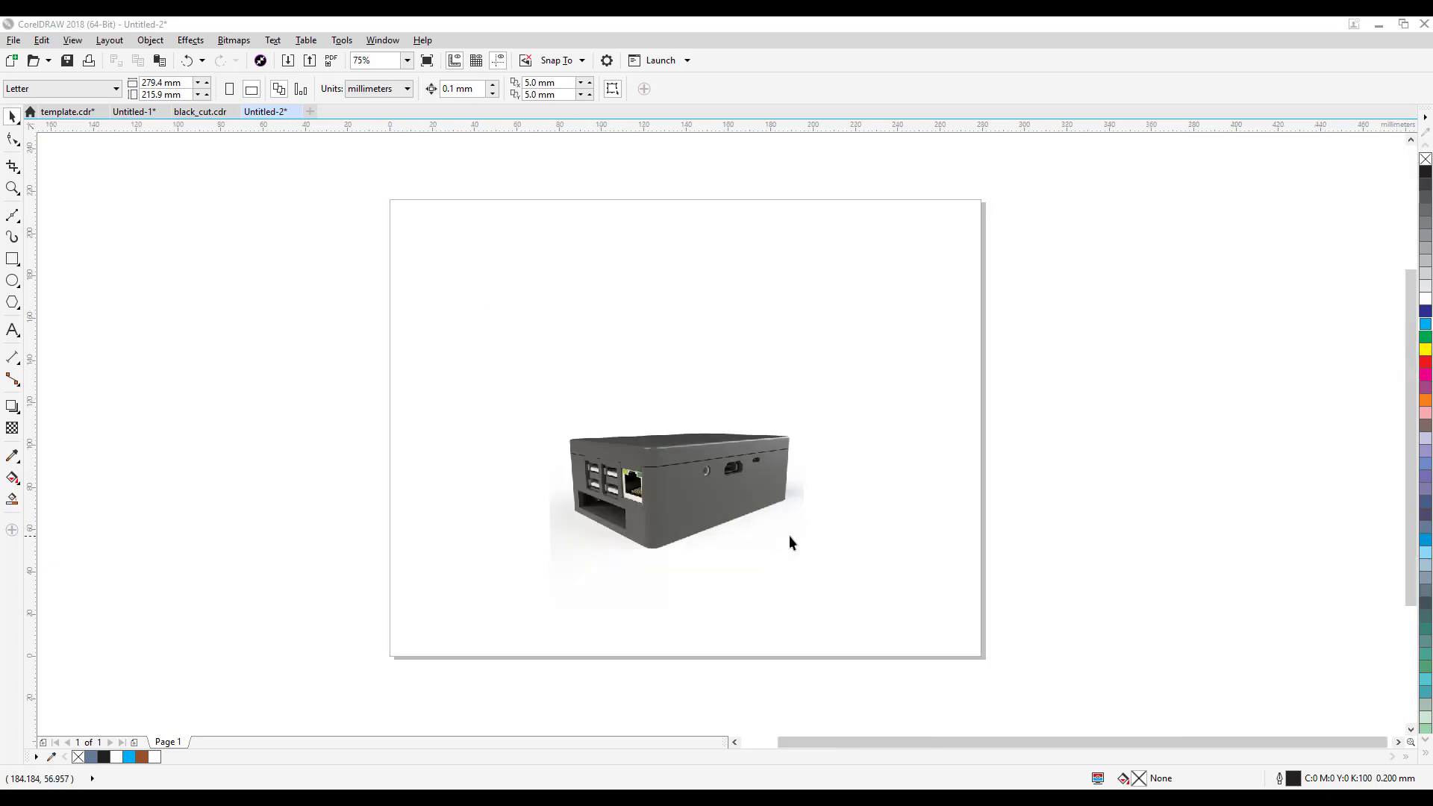
Step: Create a page-sized blue rectangle and send it behind the case image
text(150)
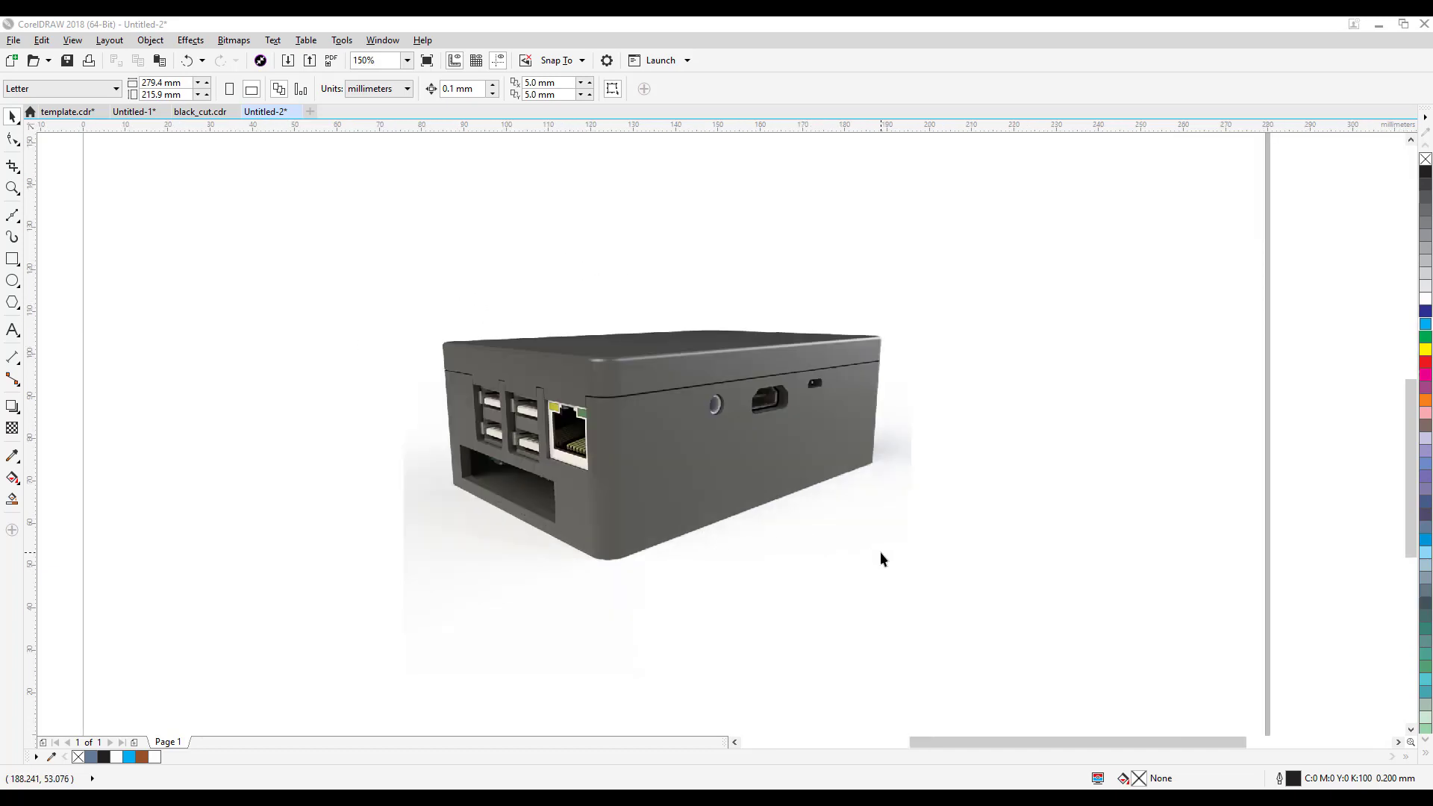
mouse_move(883, 554)
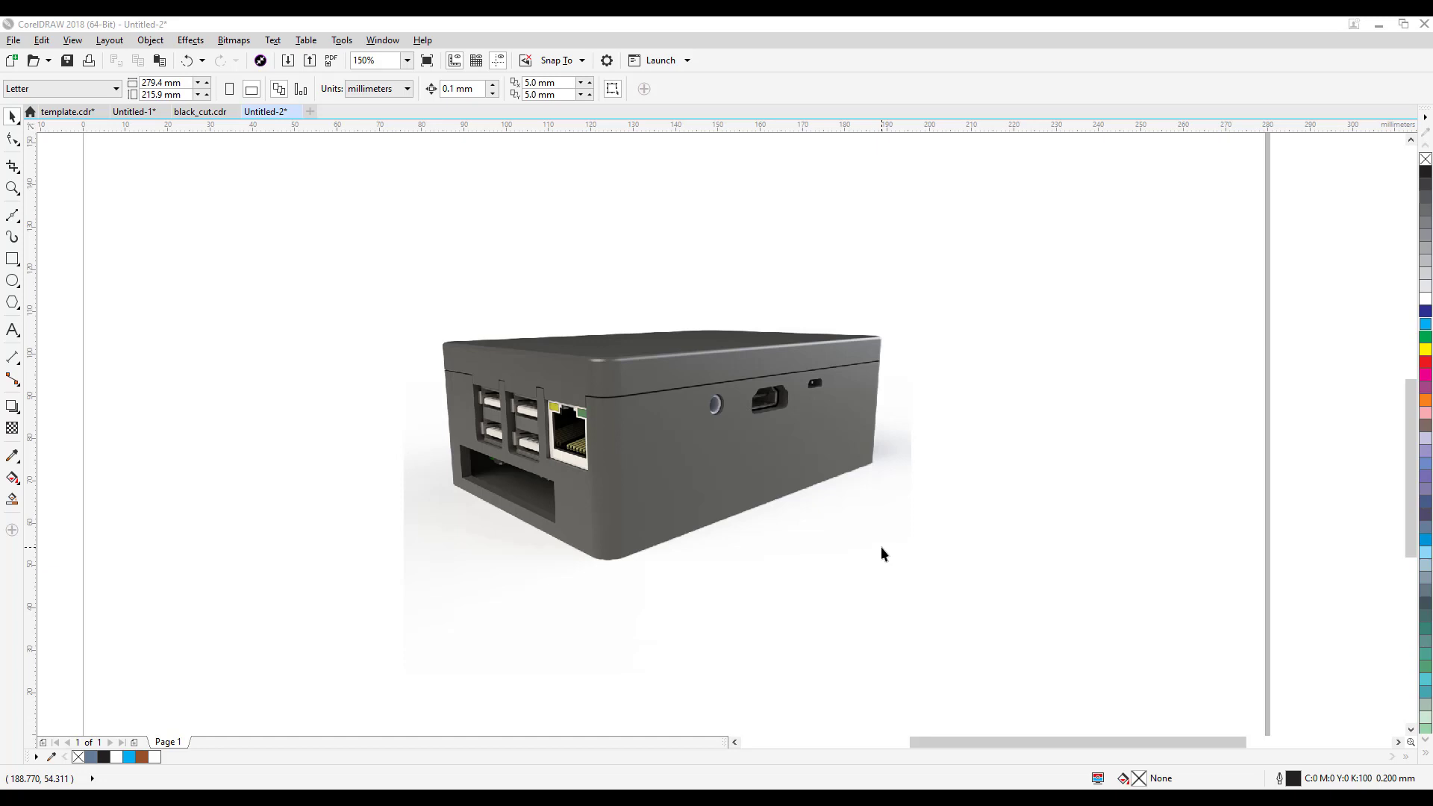
mouse_move(723, 560)
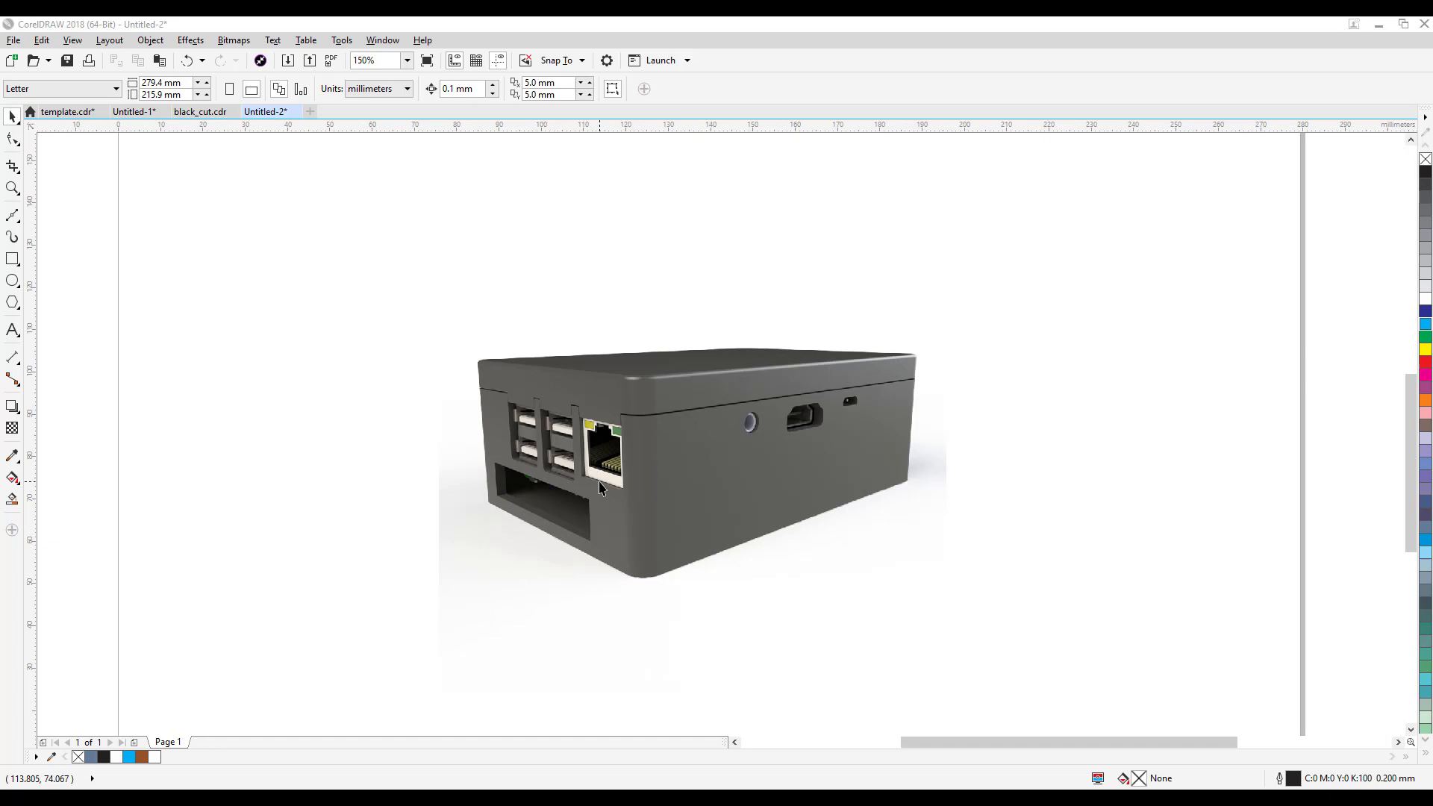
text(300)
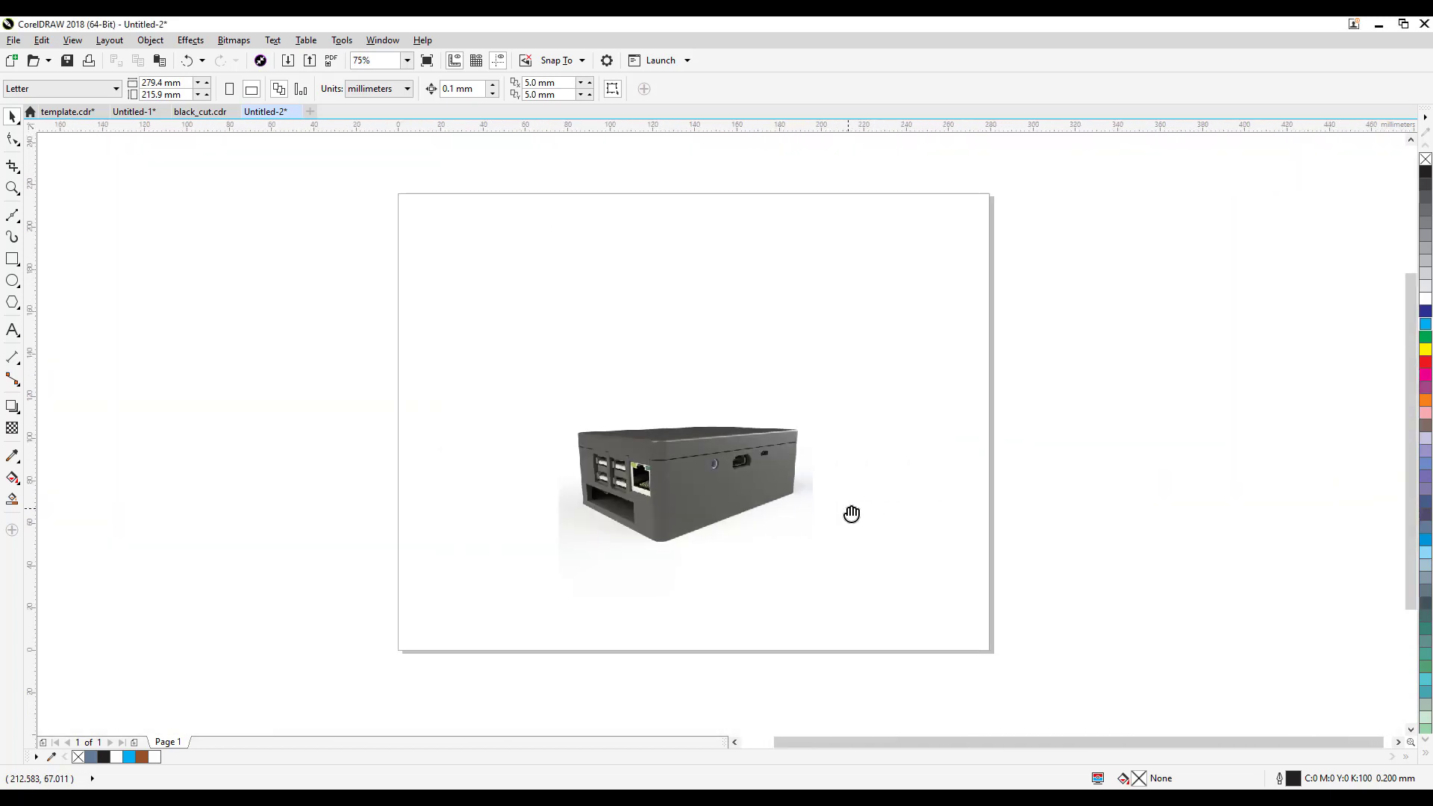
click(13, 259)
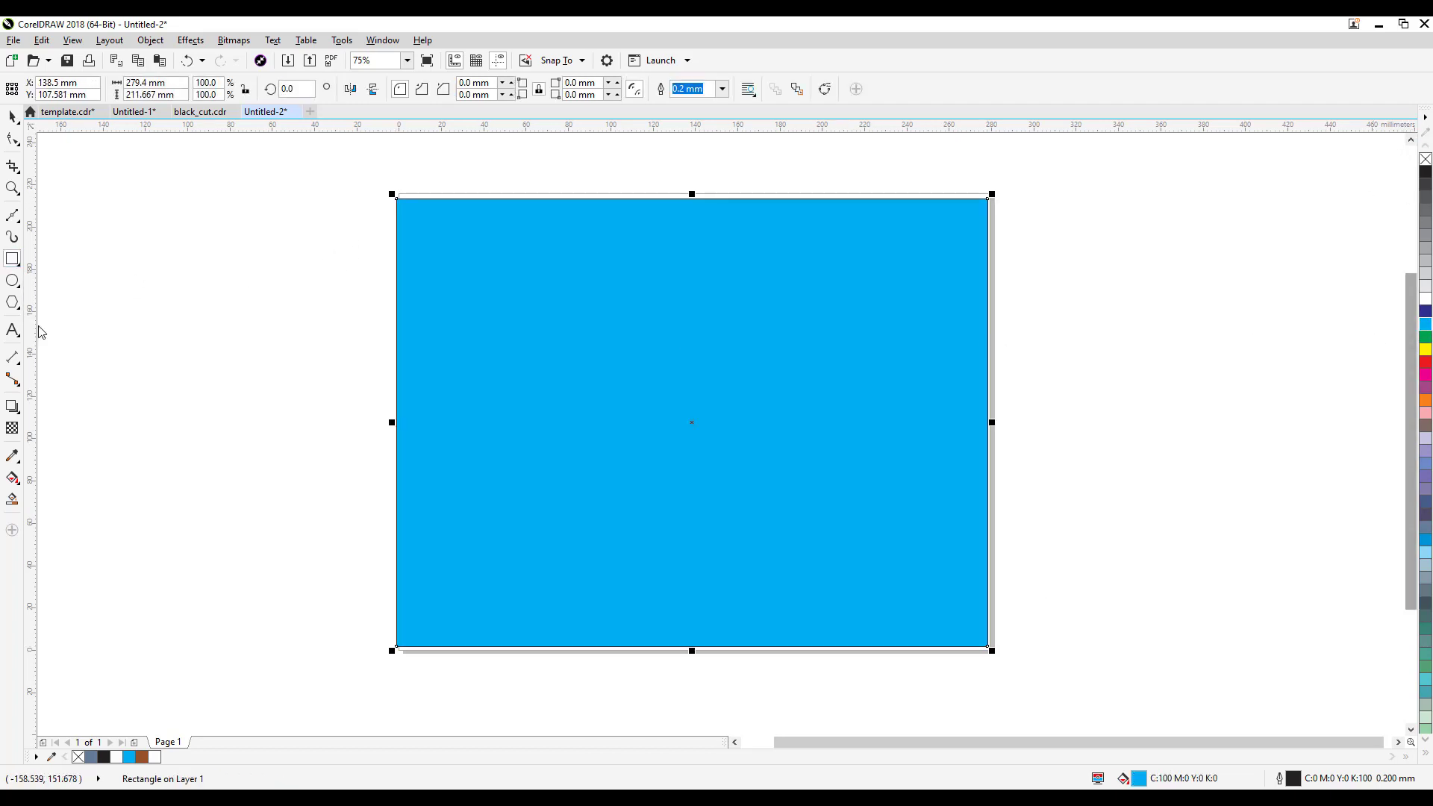
mouse_move(533, 288)
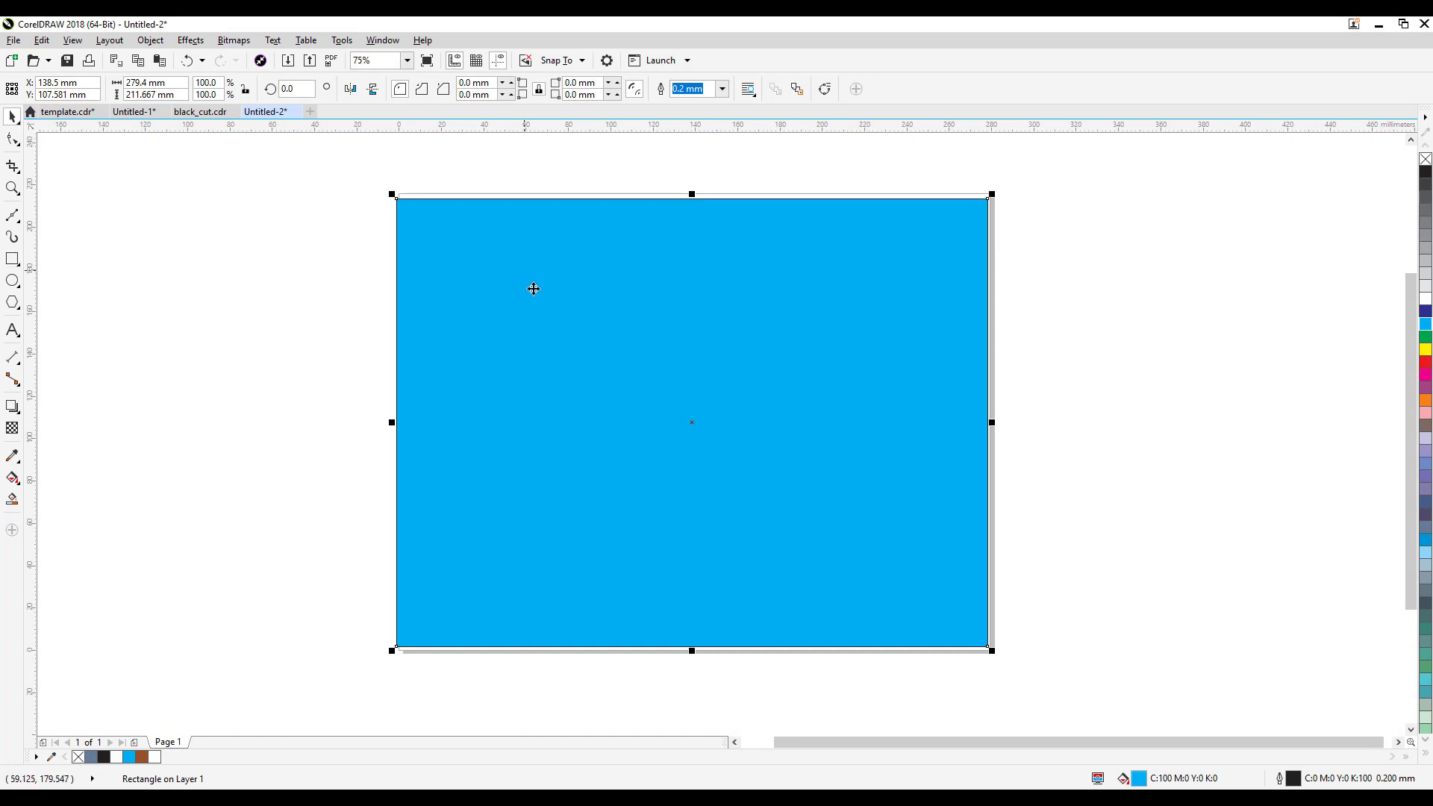
right_click(533, 288)
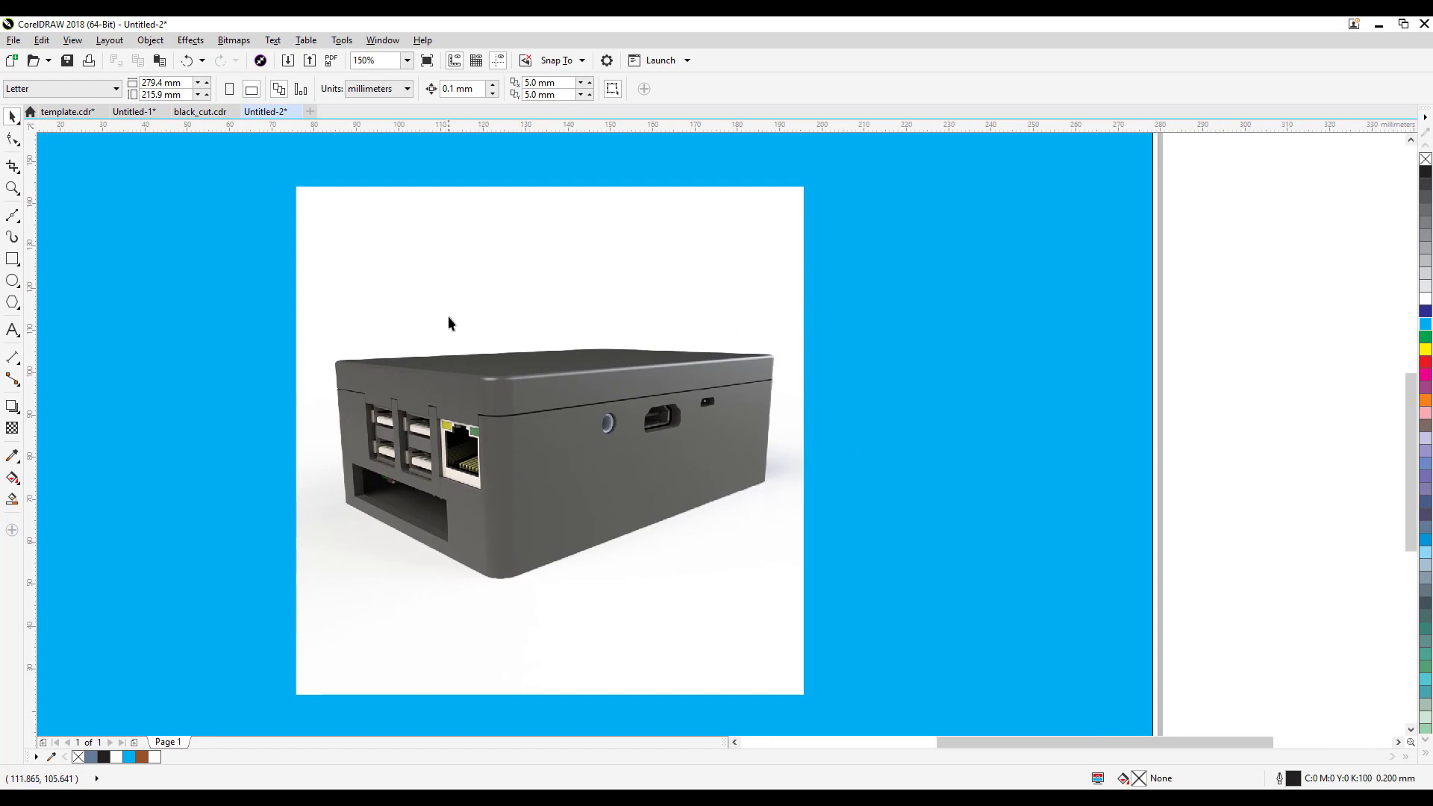
Step: Select the case bitmap and show the Bitmaps menu commands
click(548, 439)
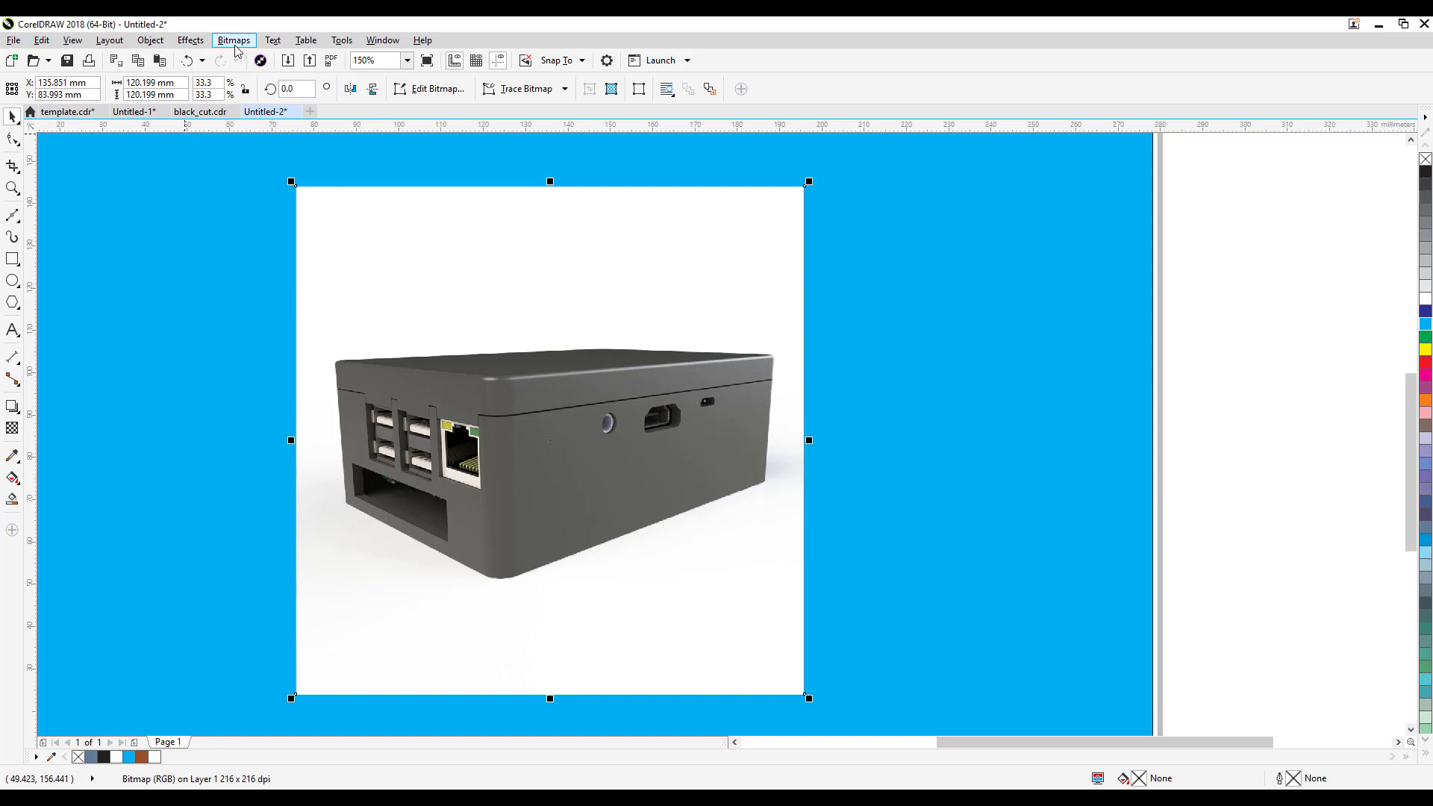
click(234, 39)
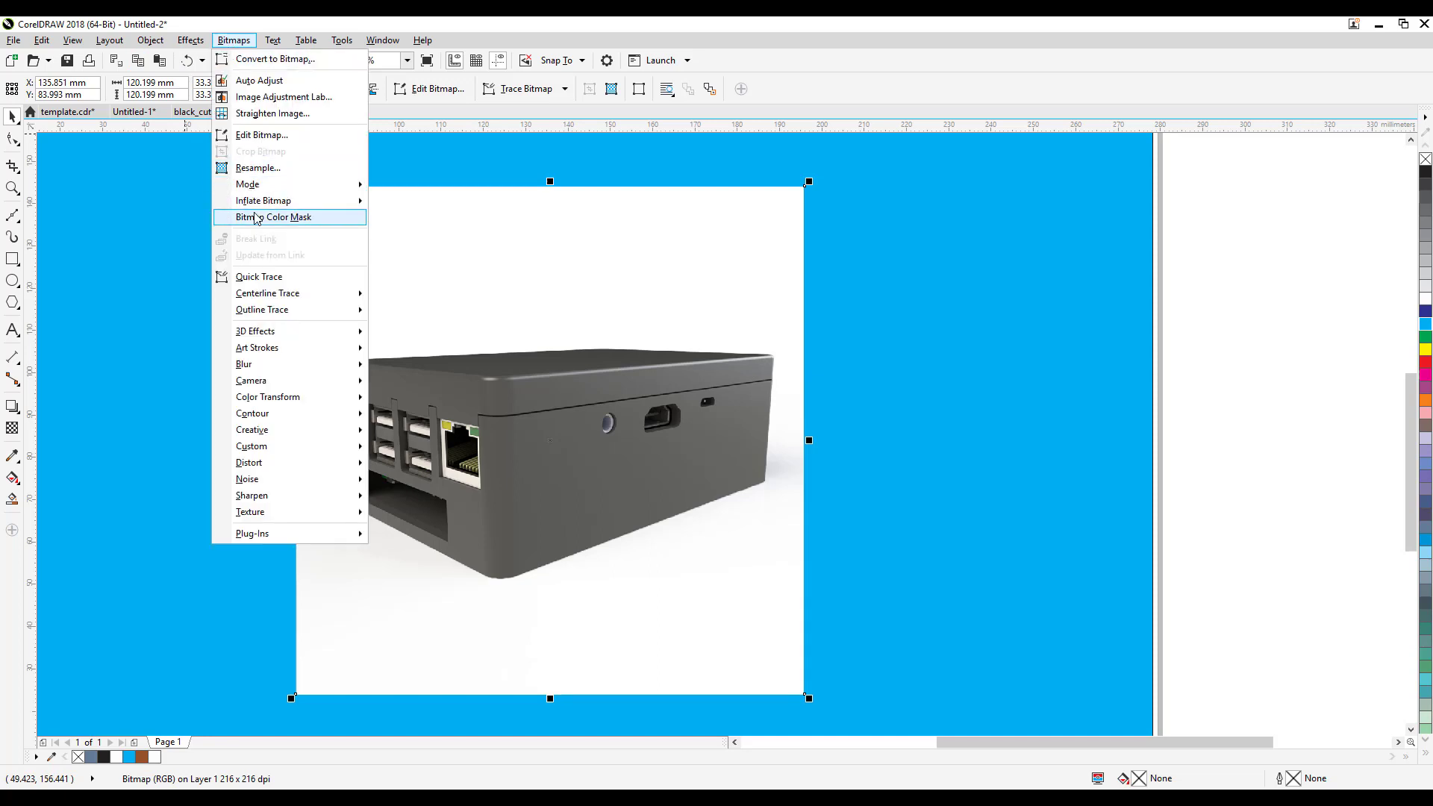
mouse_move(245, 232)
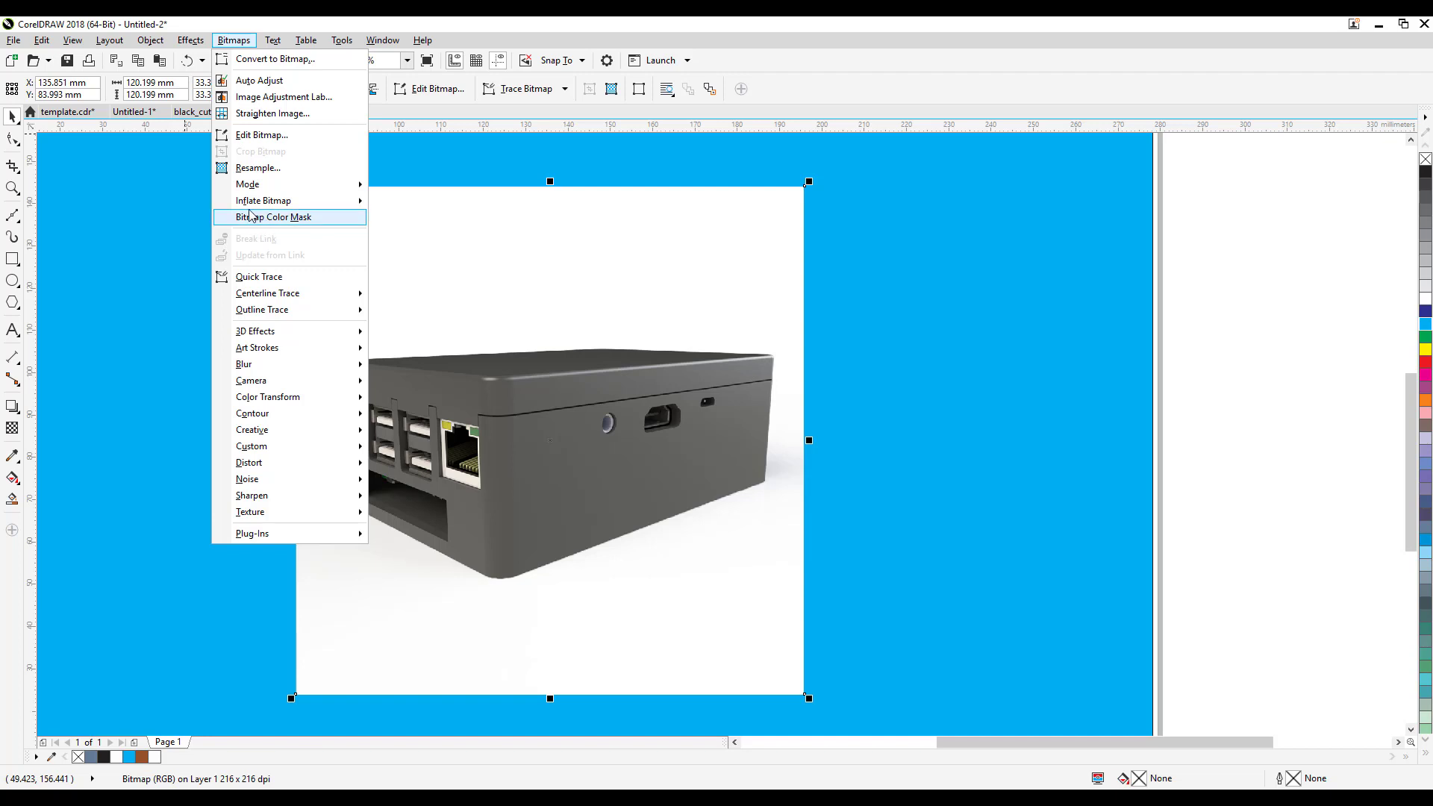
mouse_move(274, 59)
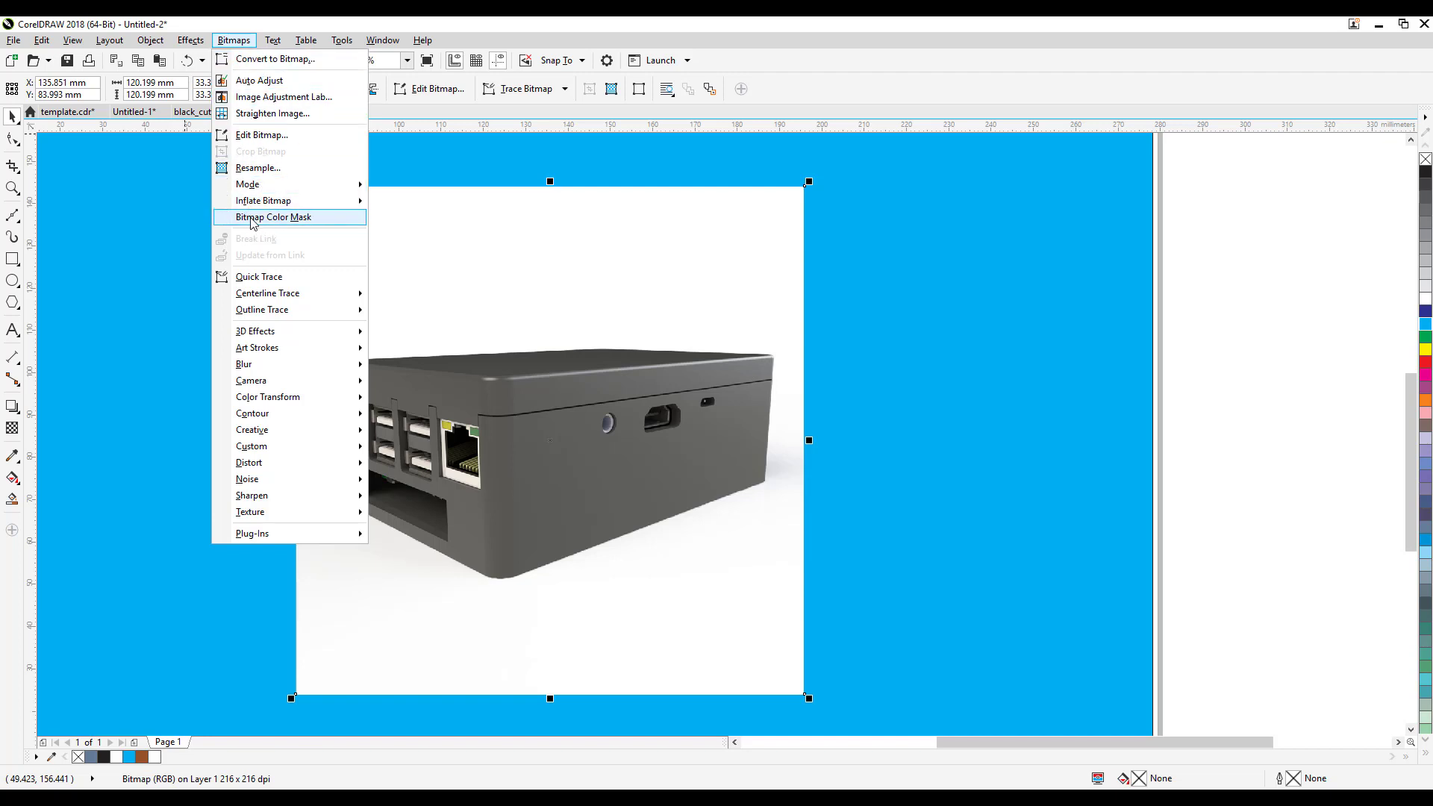
Step: Open Bitmap Color Mask and sample the white backdrop as the colour to hide
click(273, 217)
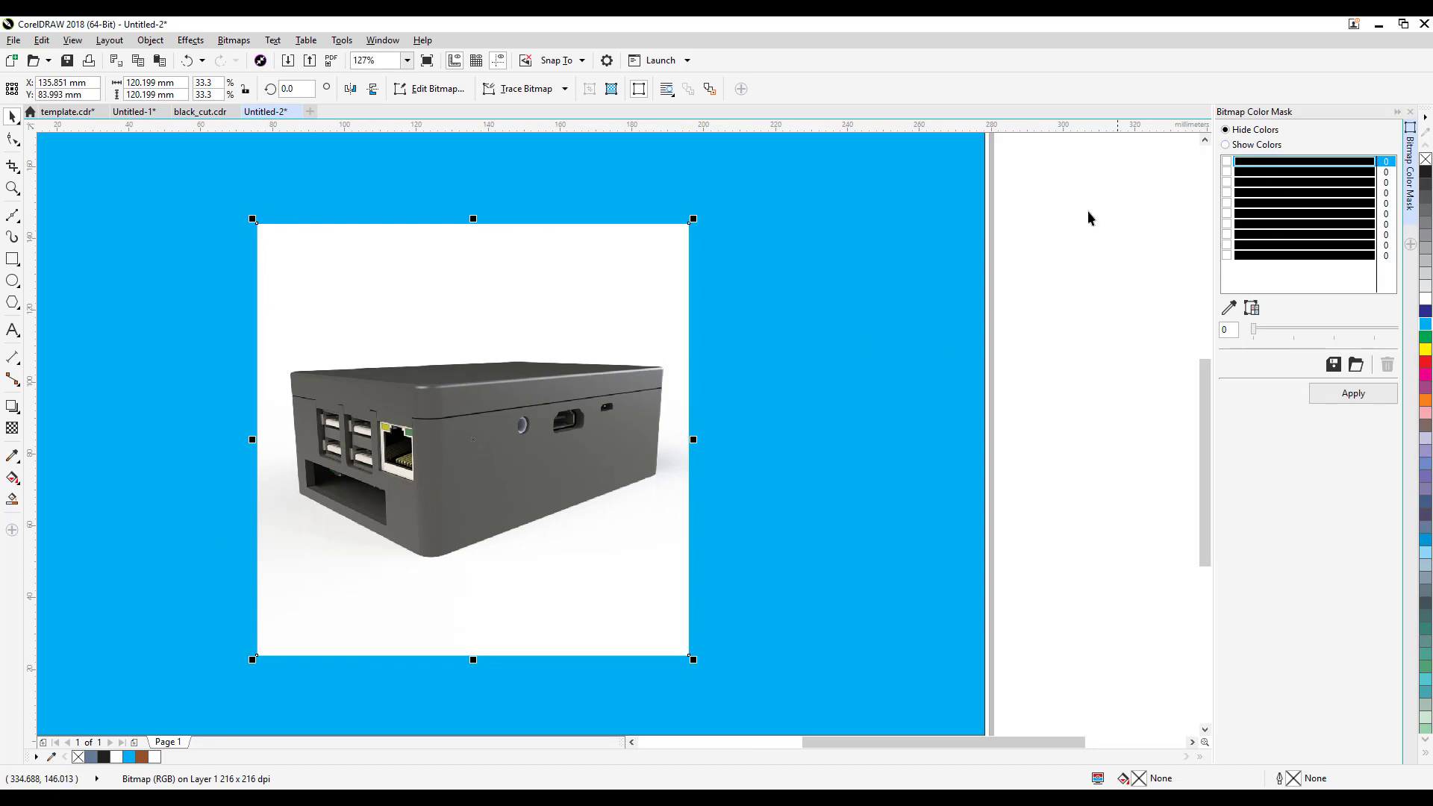
mouse_move(1179, 359)
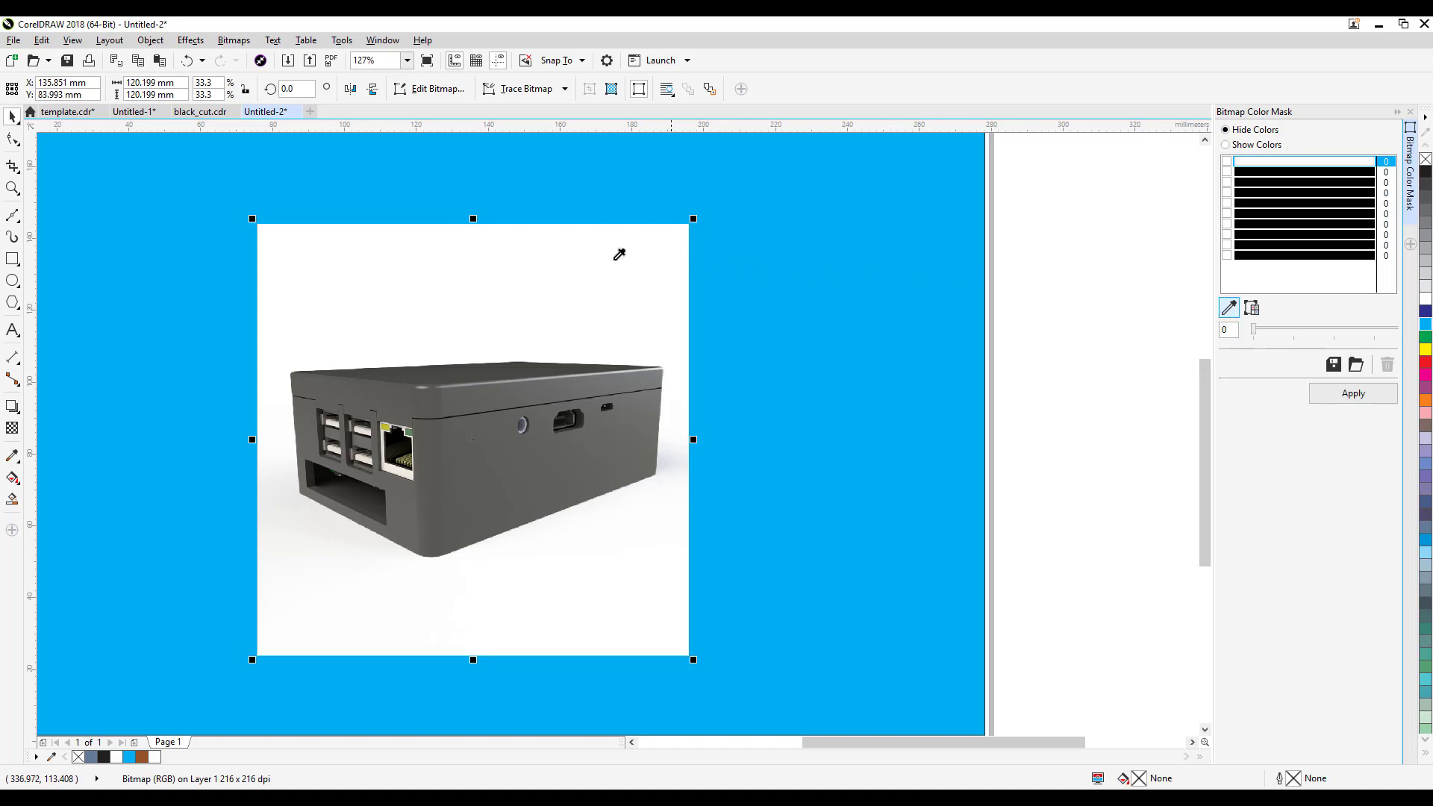
mouse_move(342, 262)
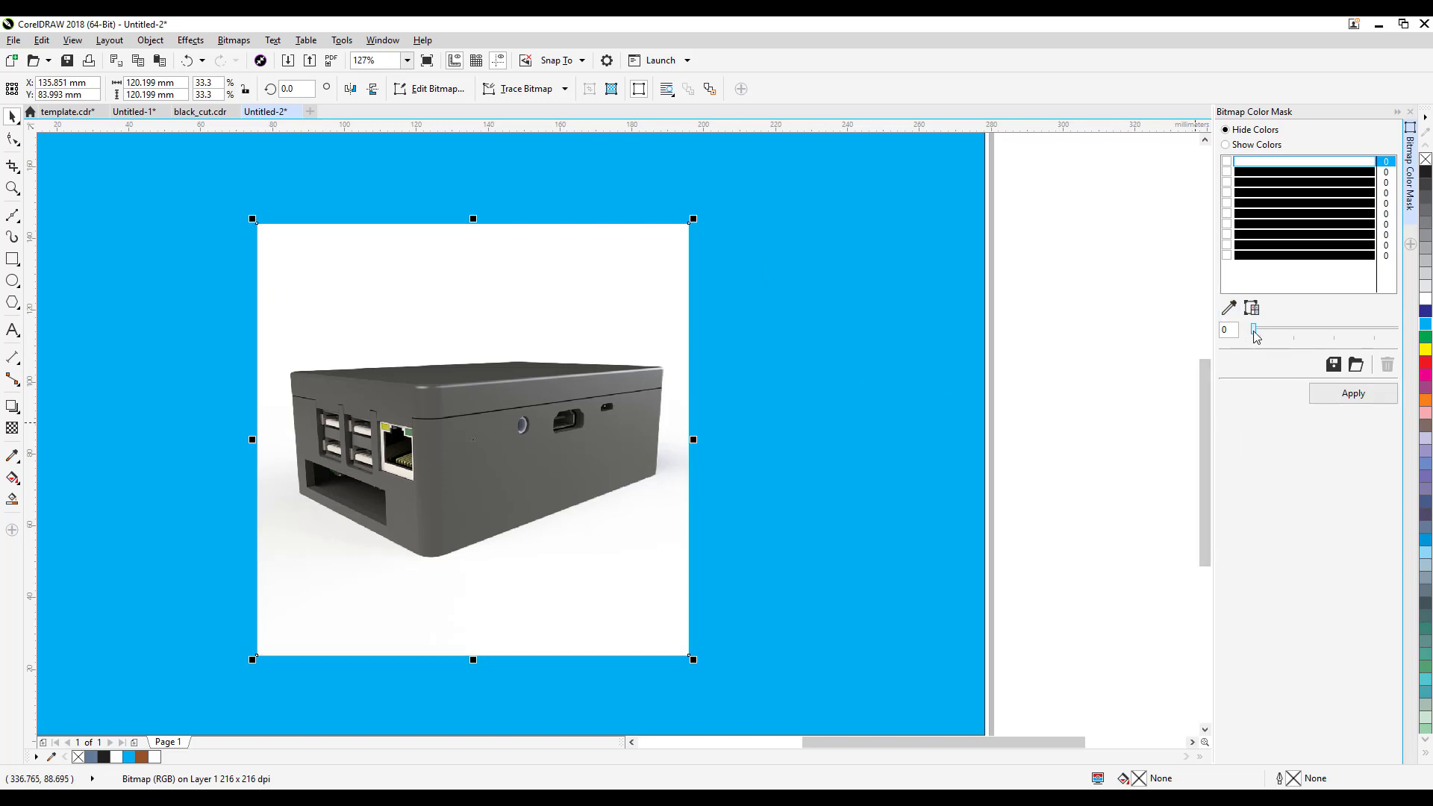
Step: Apply the colour mask, raising tolerance to about 36 until the white backdrop vanishes
click(1353, 393)
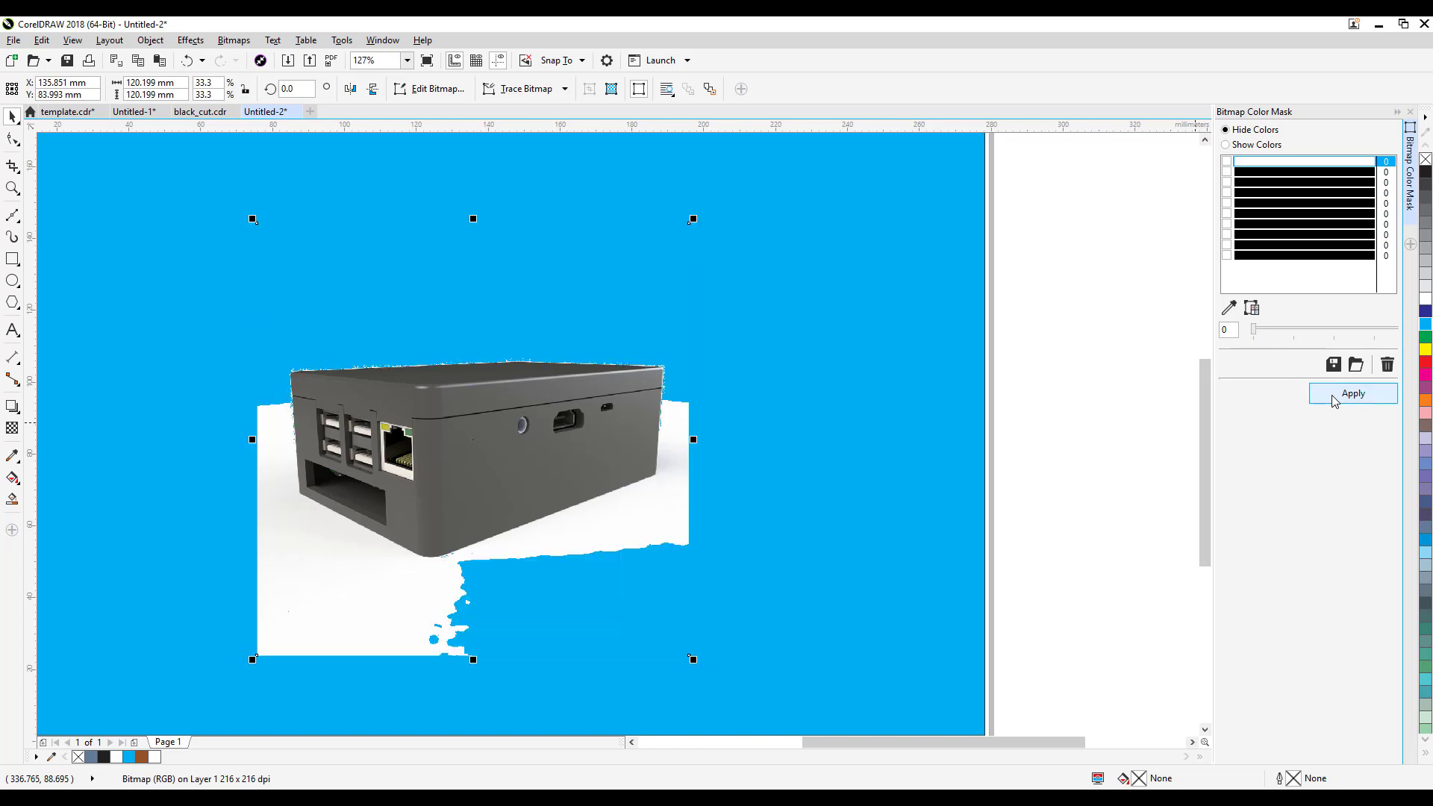
mouse_move(319, 478)
text(6)
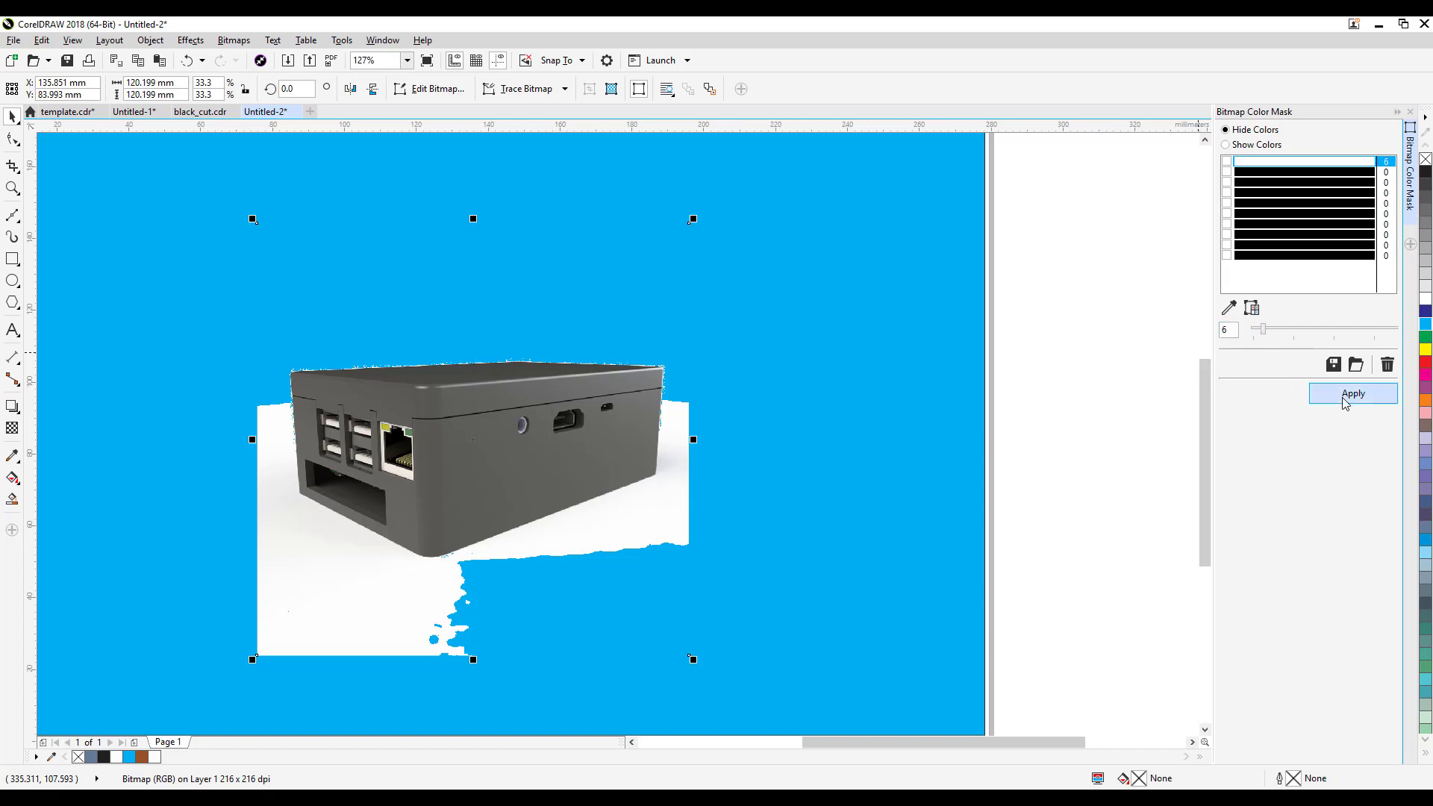
click(1354, 393)
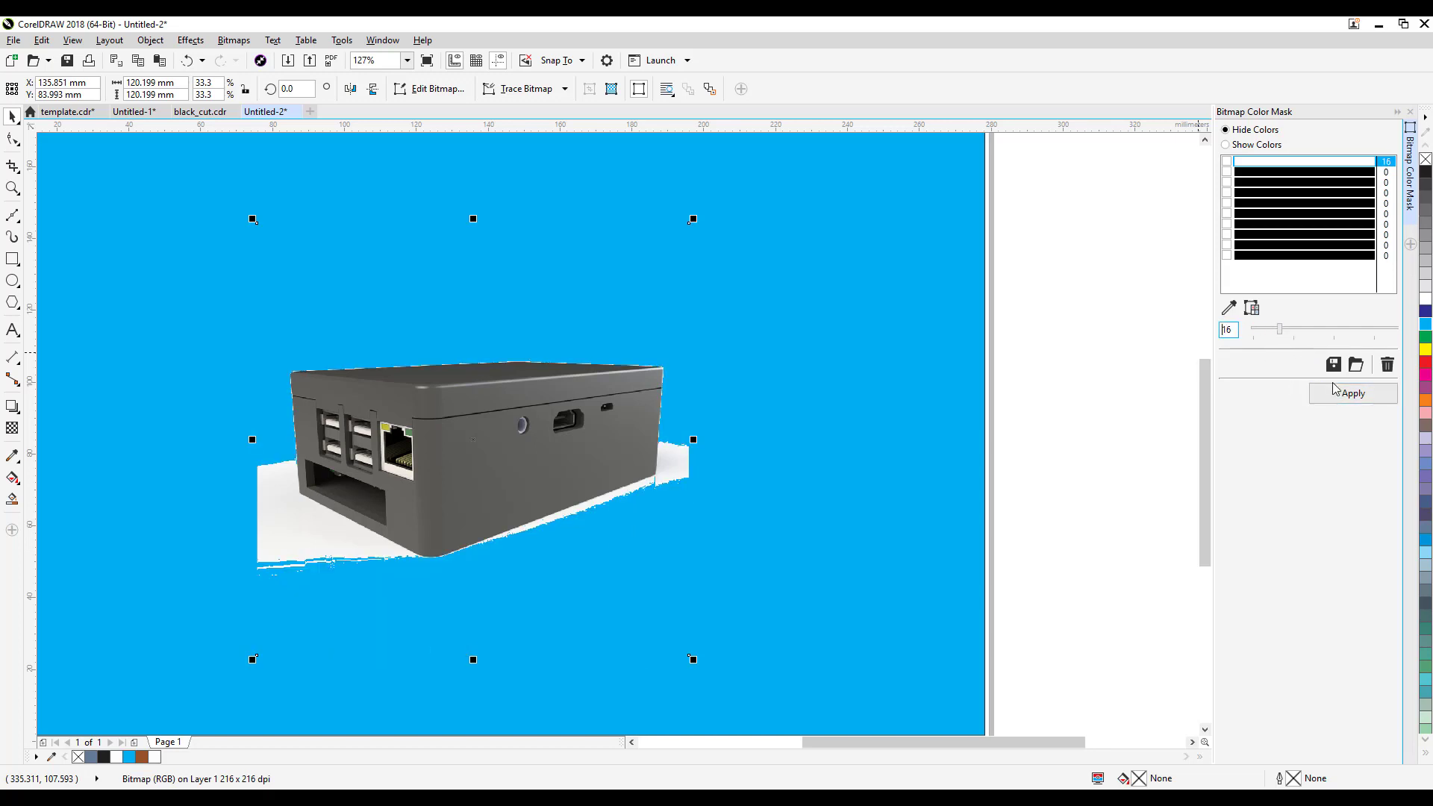
drag(1278, 328, 1294, 329)
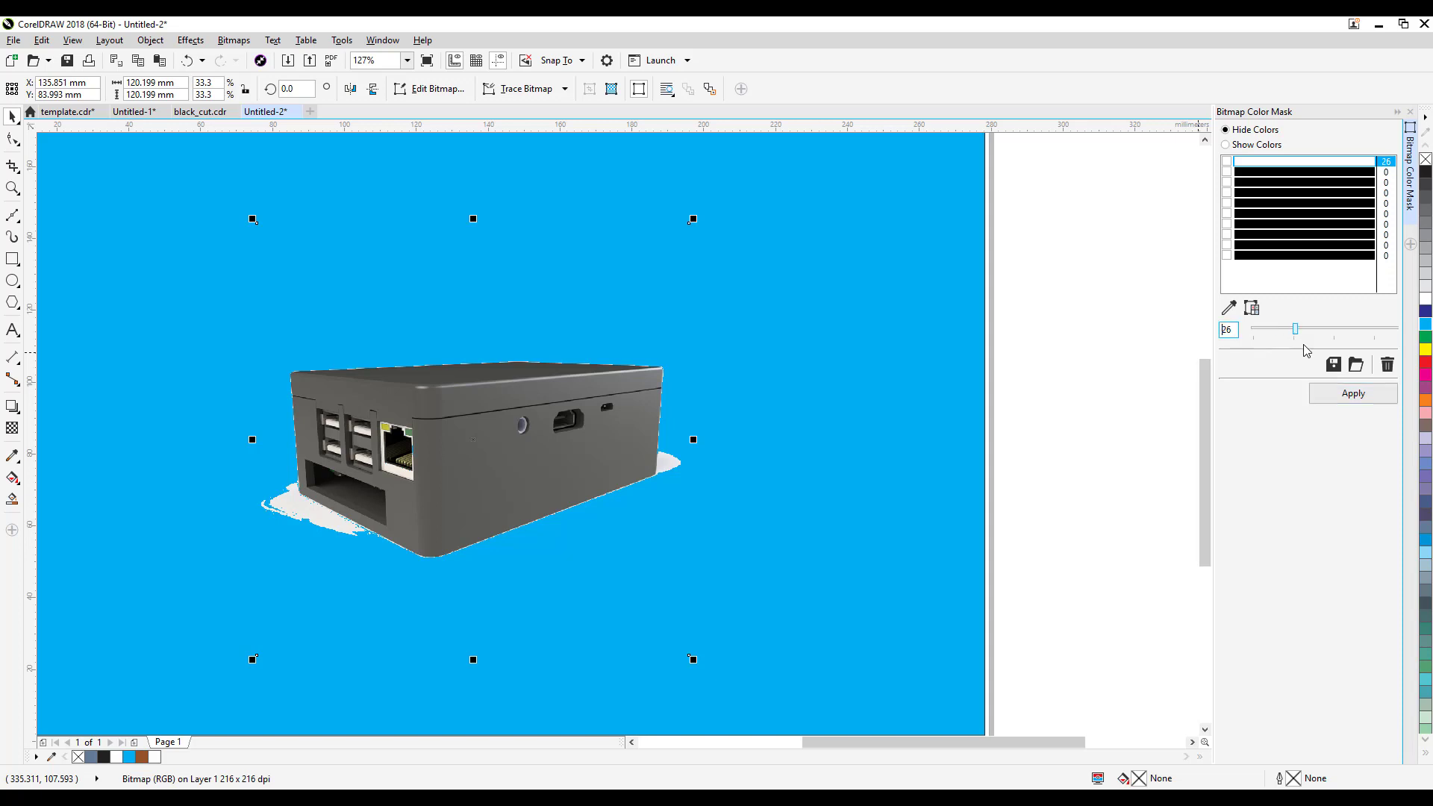
click(1353, 392)
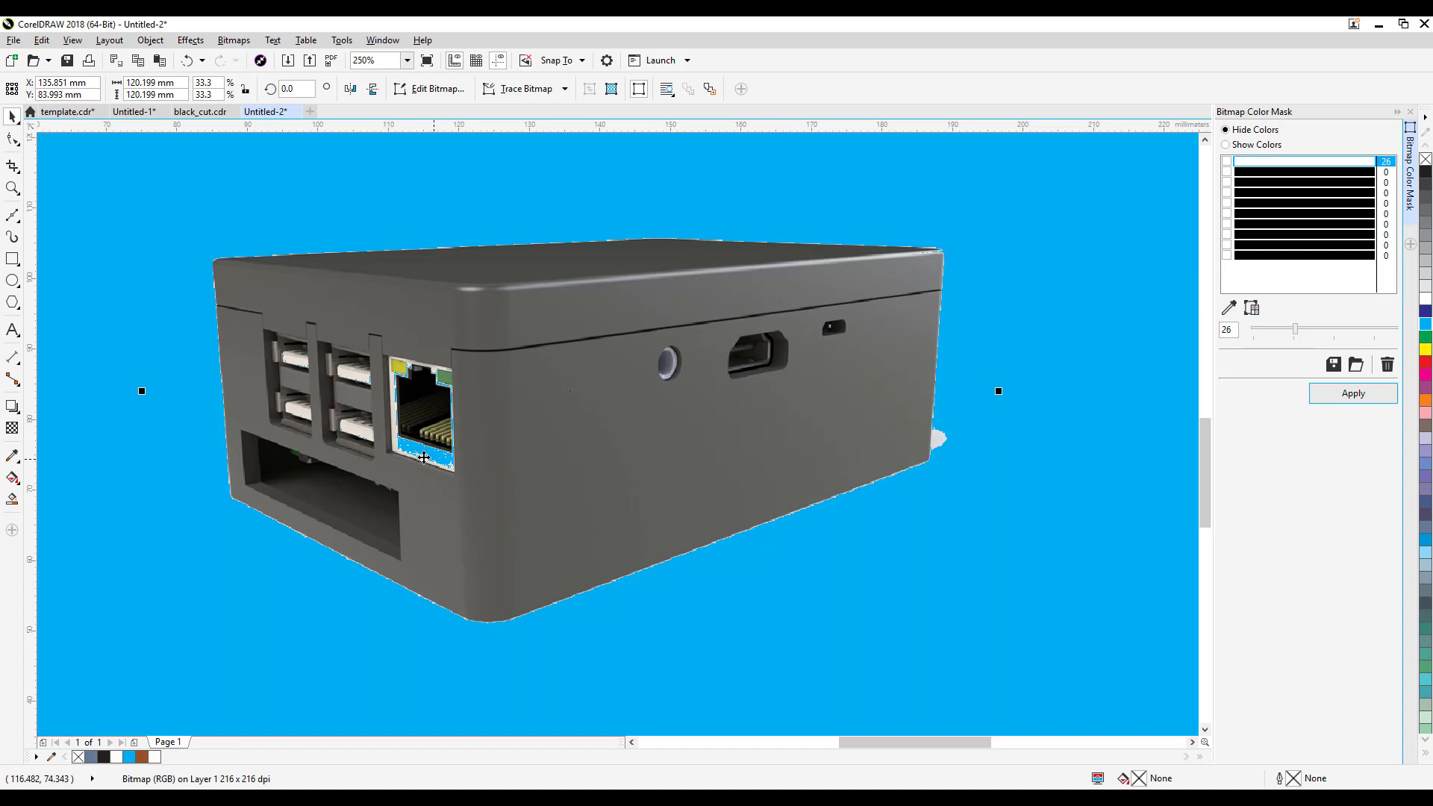
mouse_move(430, 446)
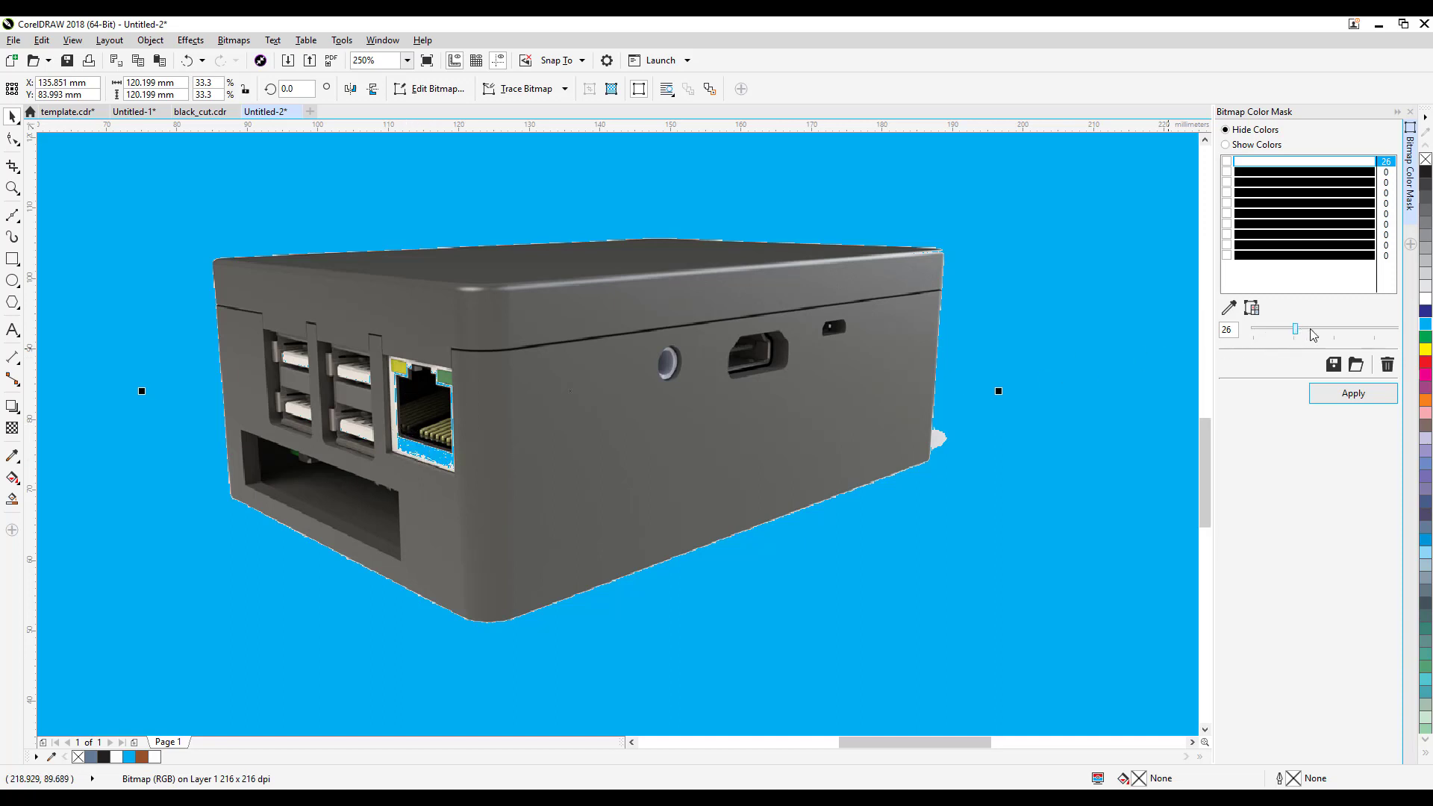
click(1352, 393)
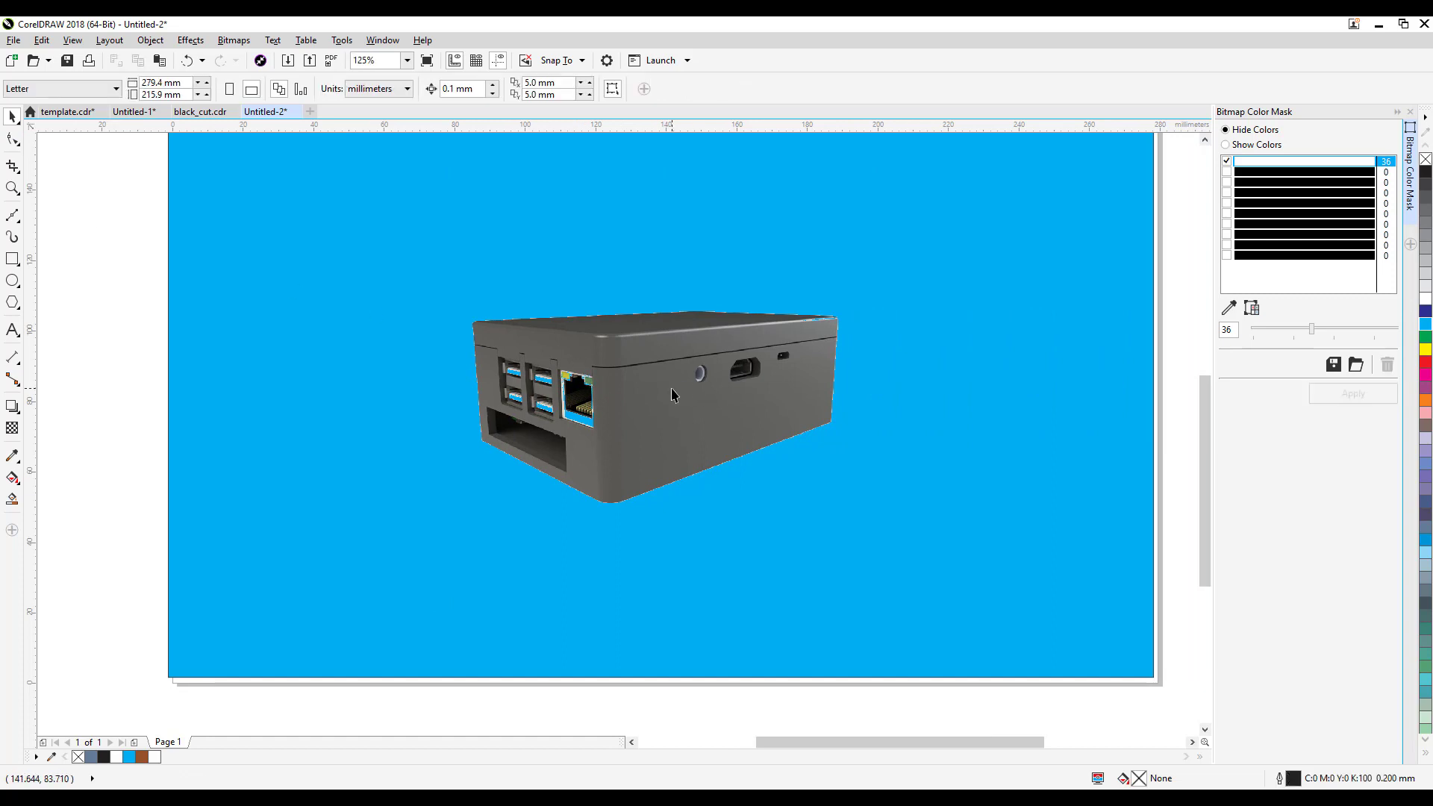
mouse_move(1288, 265)
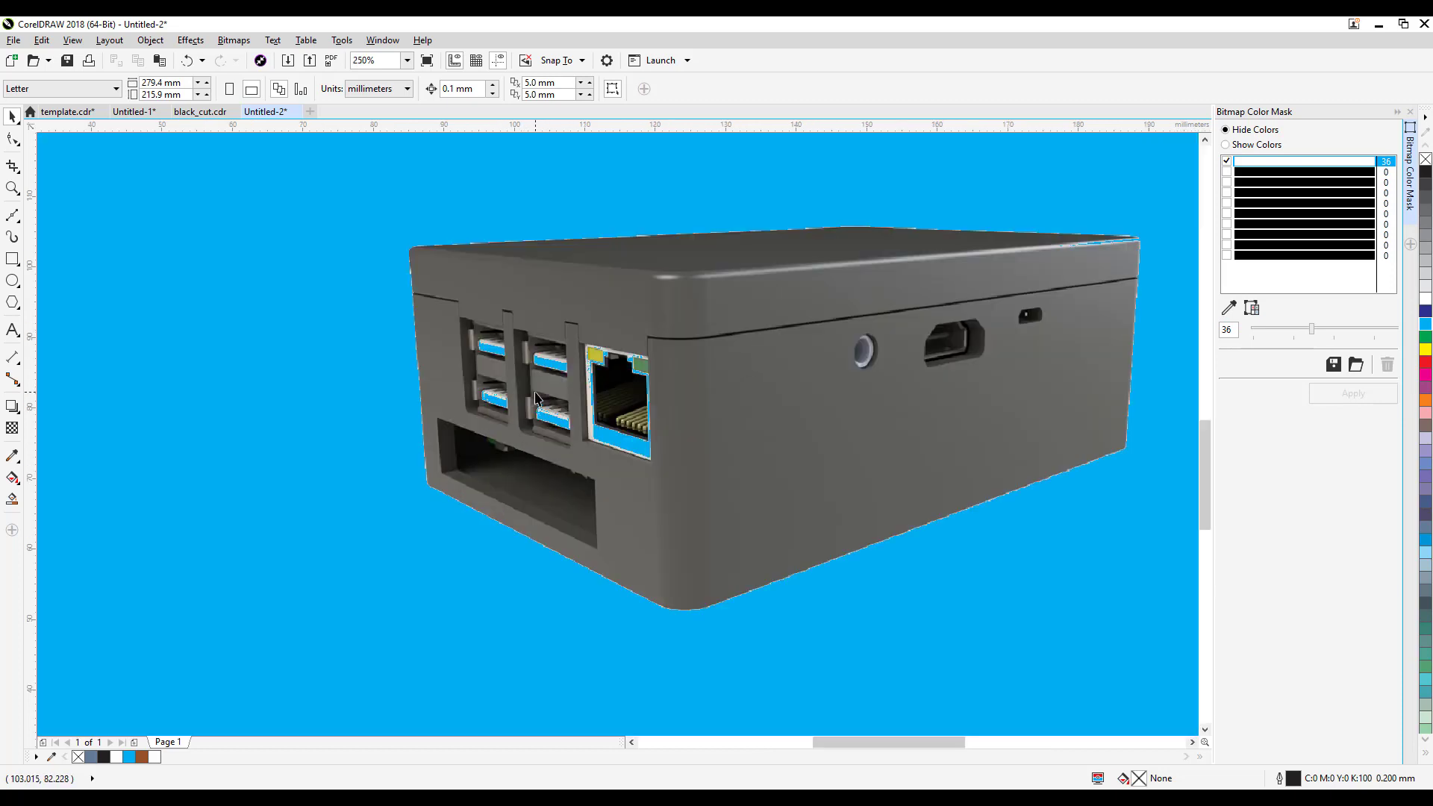
Step: Zoom to 125% and draw a small rectangle over the case's port panel
click(406, 59)
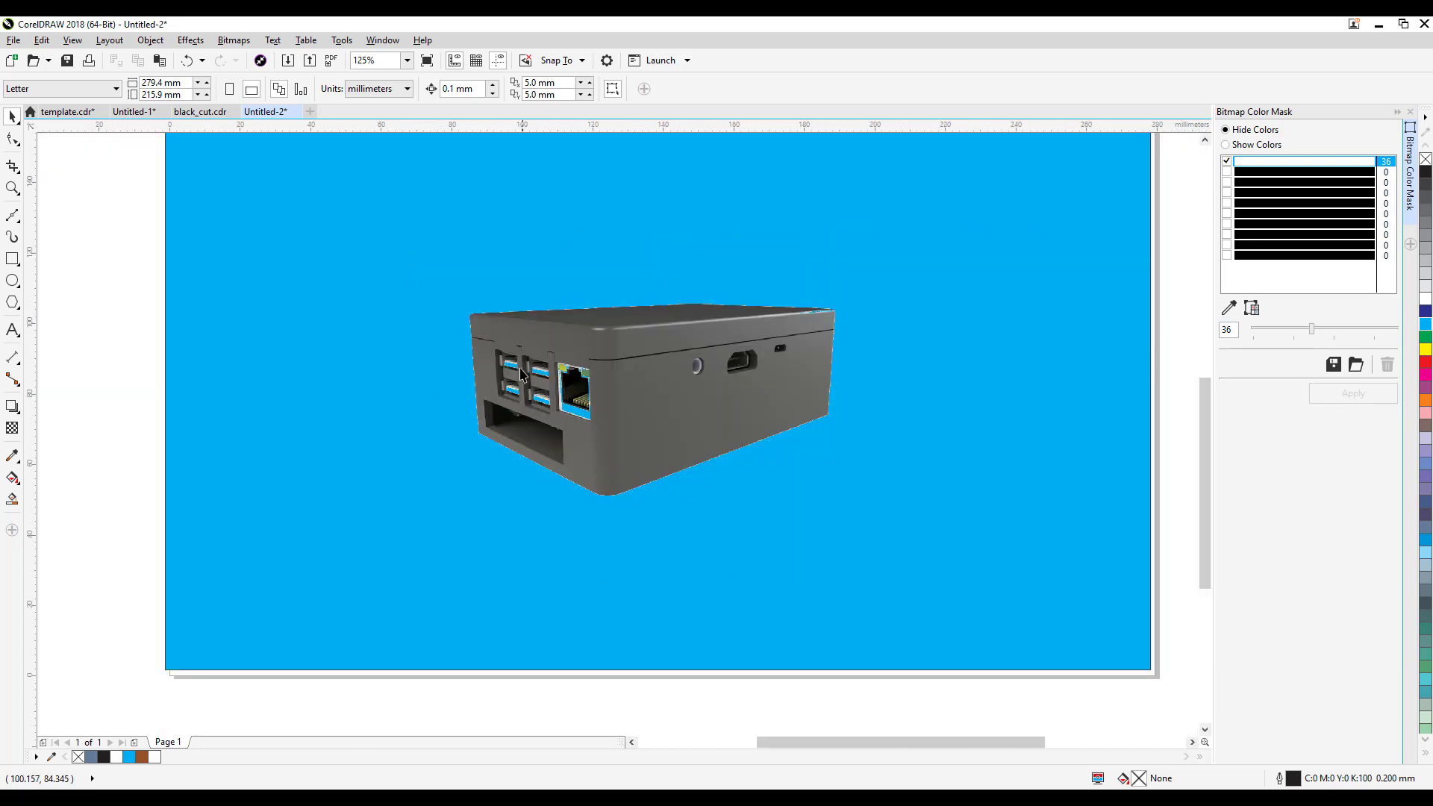
mouse_move(442, 348)
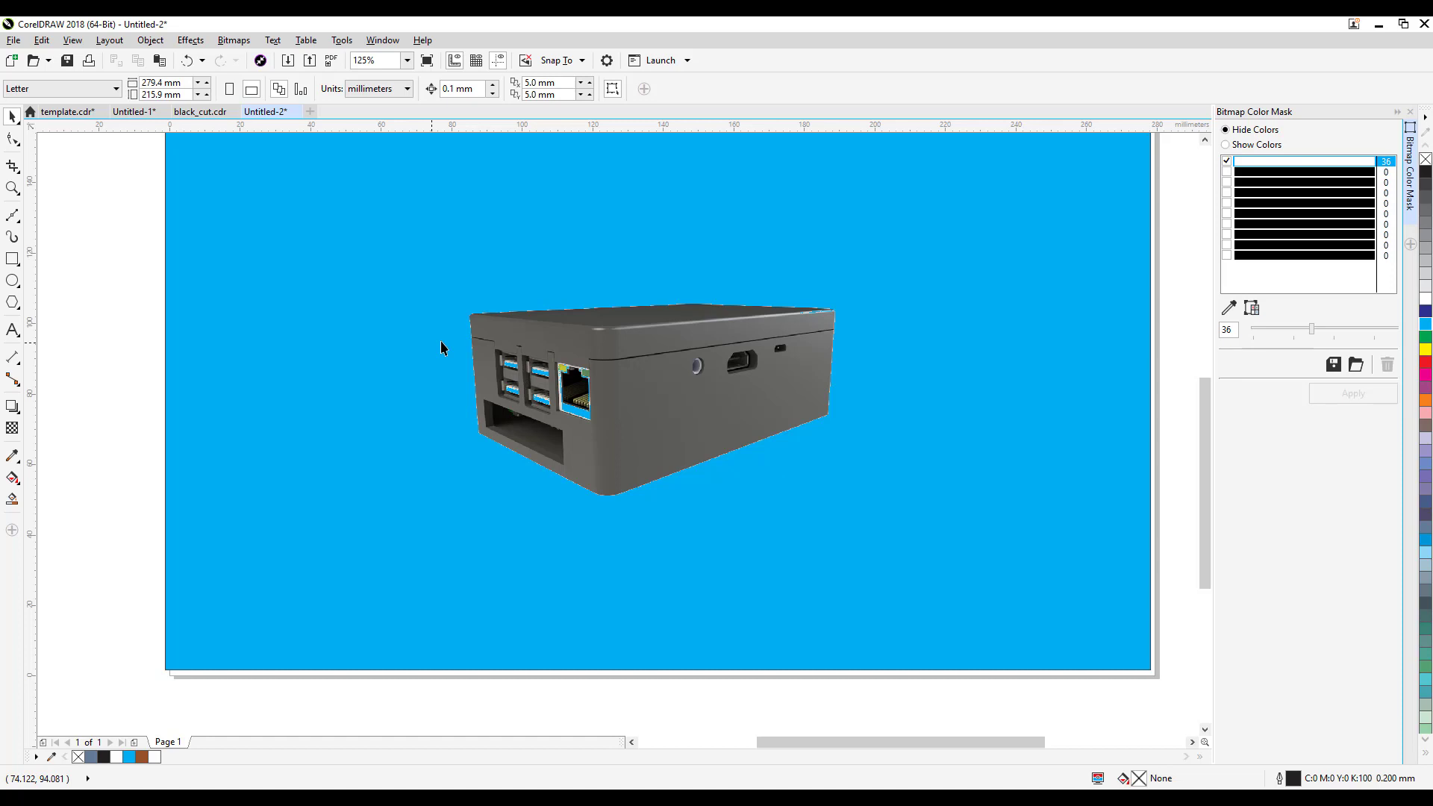
mouse_move(560, 402)
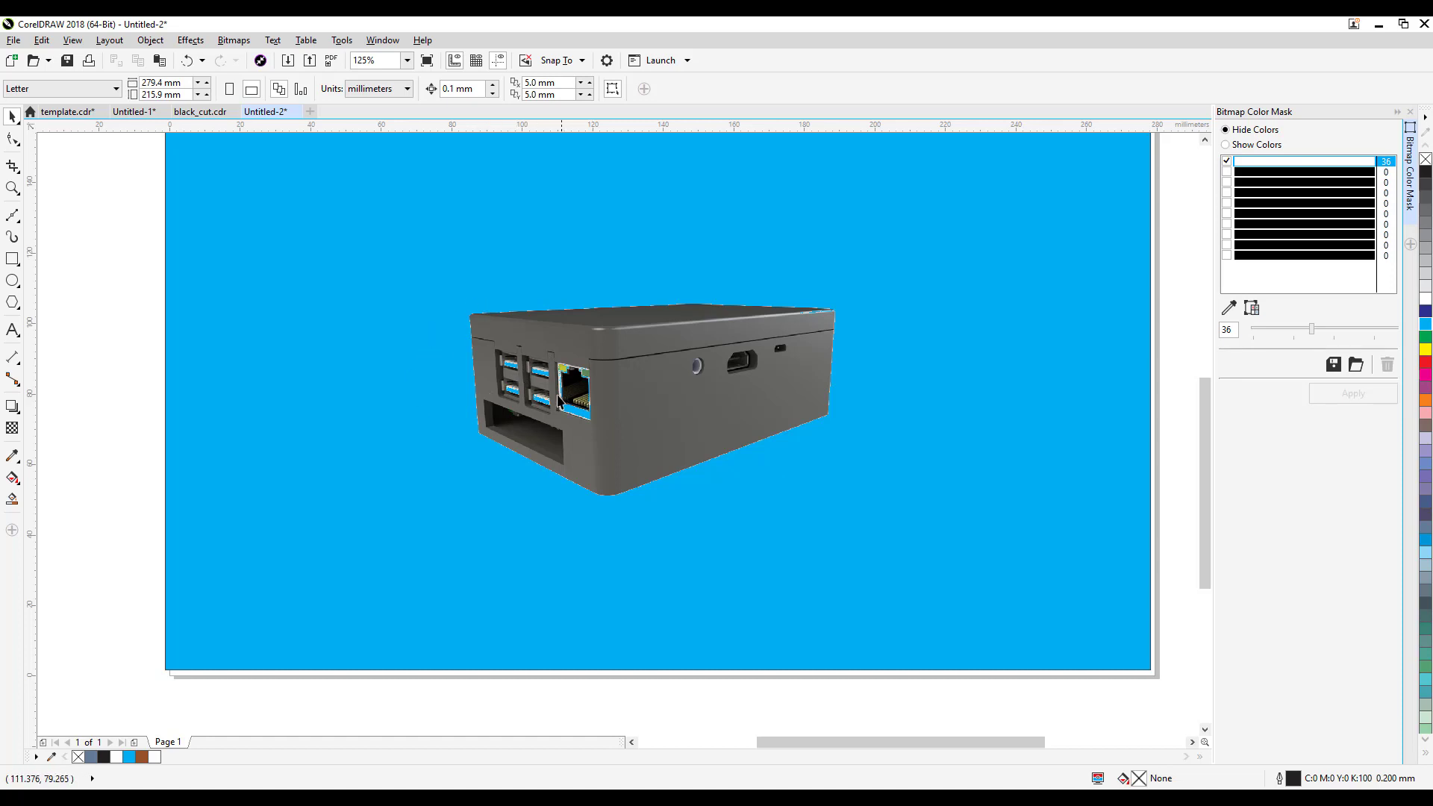
mouse_move(13, 259)
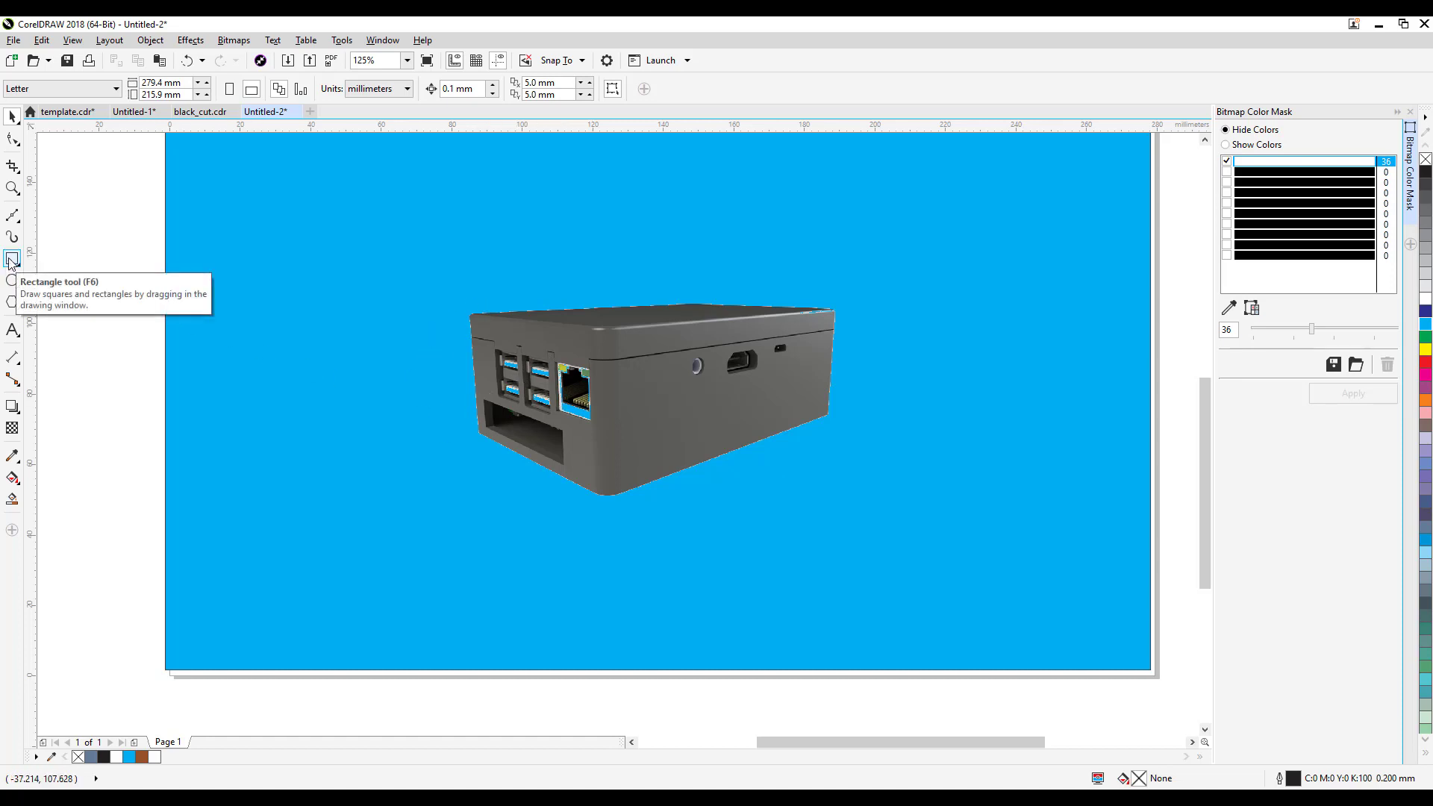
drag(482, 349, 564, 413)
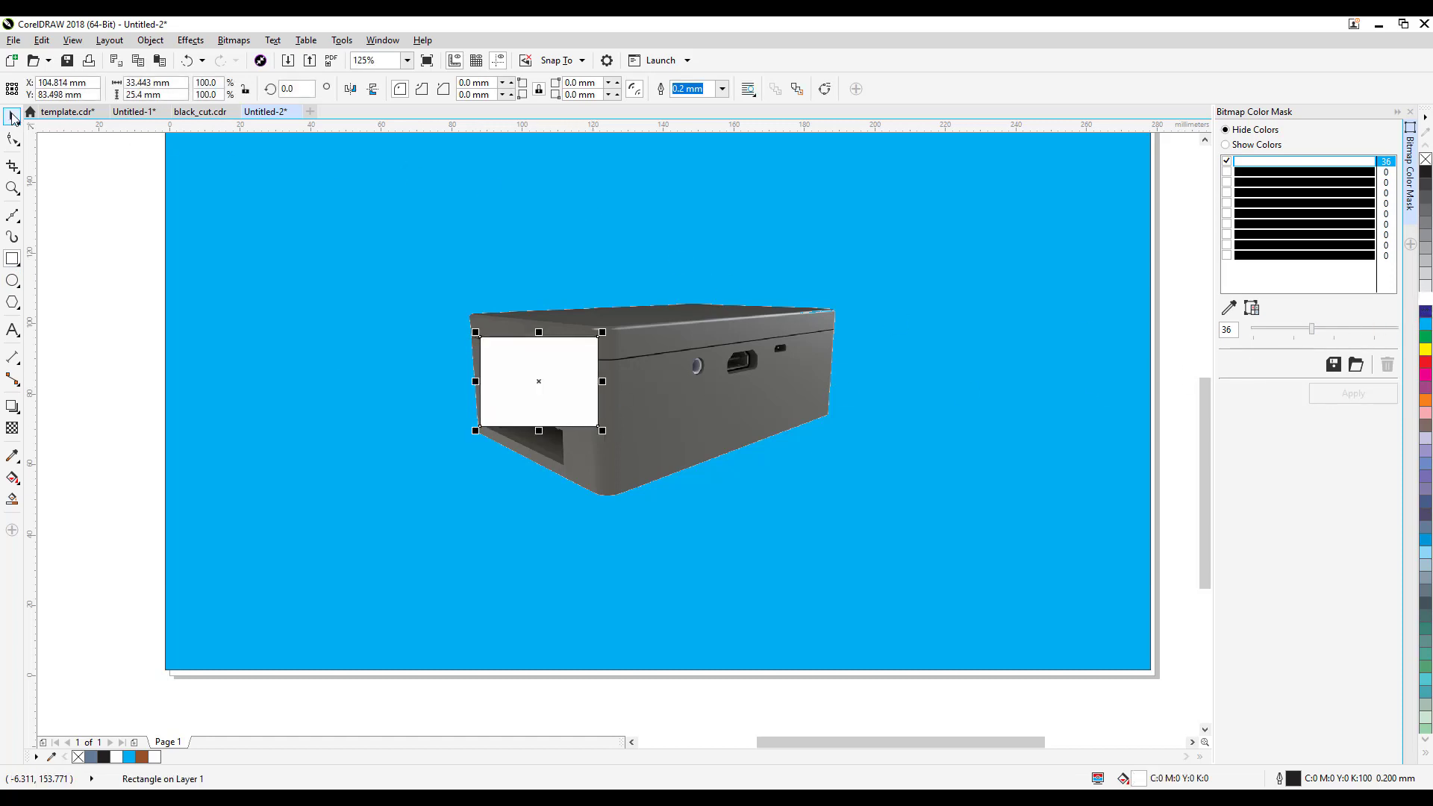
click(670, 343)
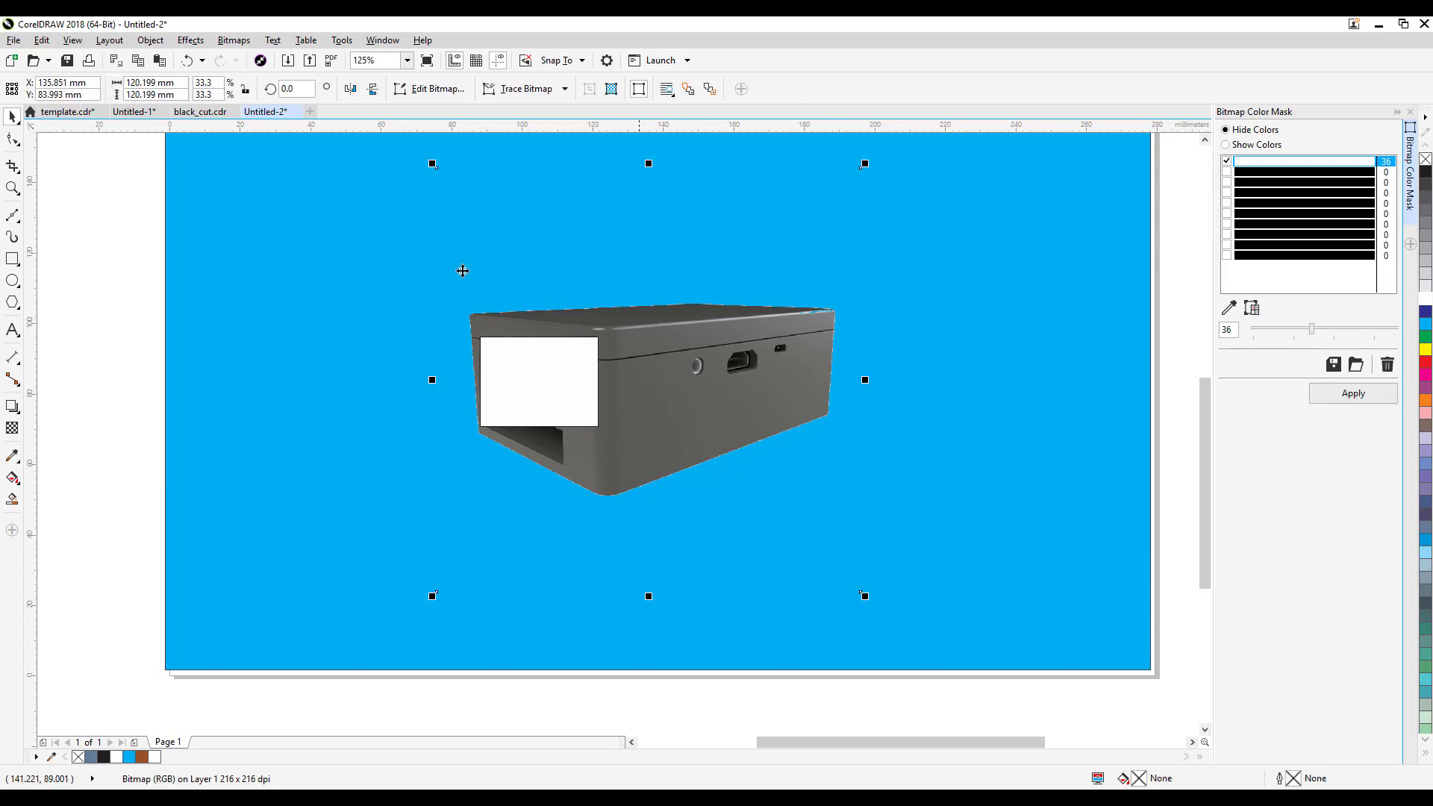
Step: Move the case render To Front of Page above the port rectangle
click(149, 40)
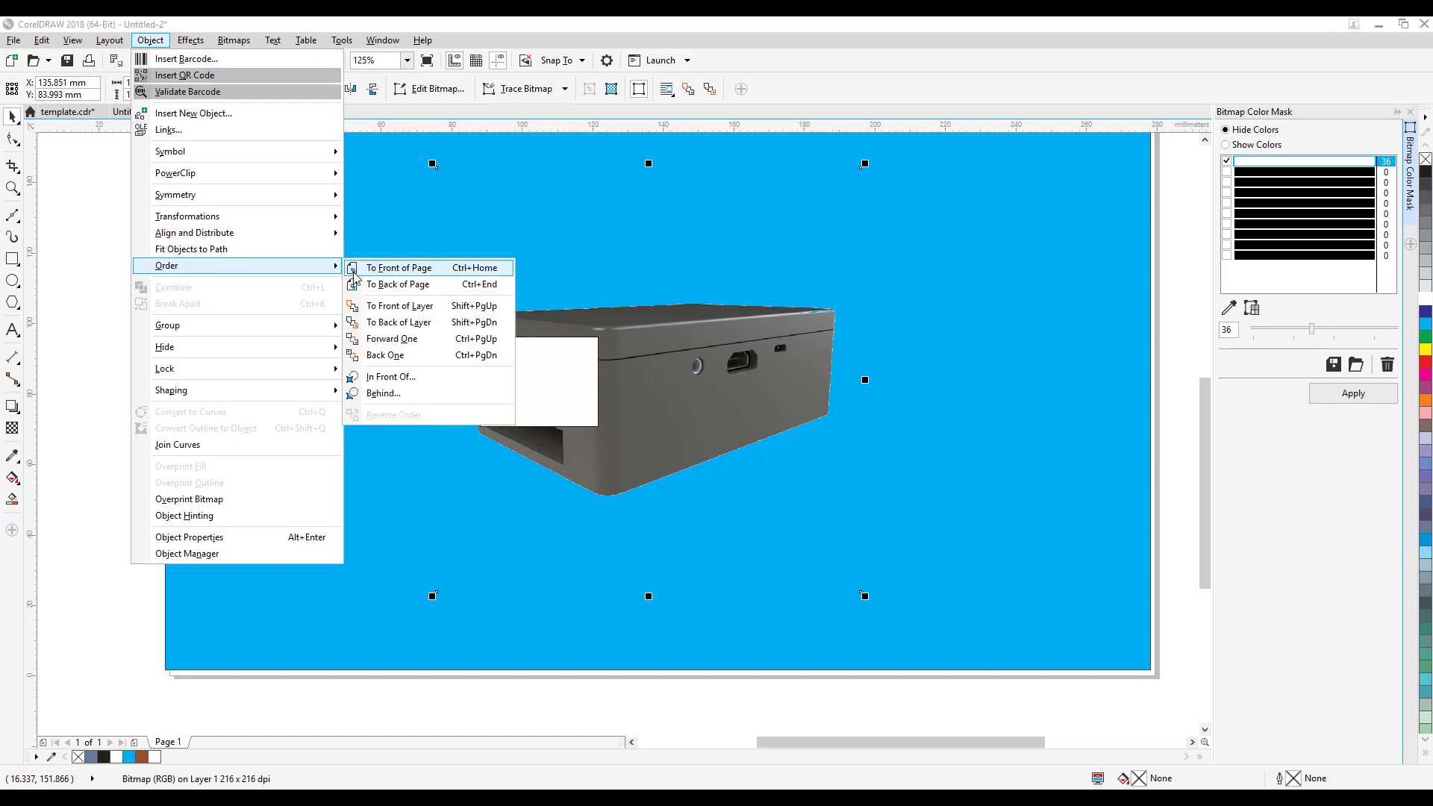
click(397, 267)
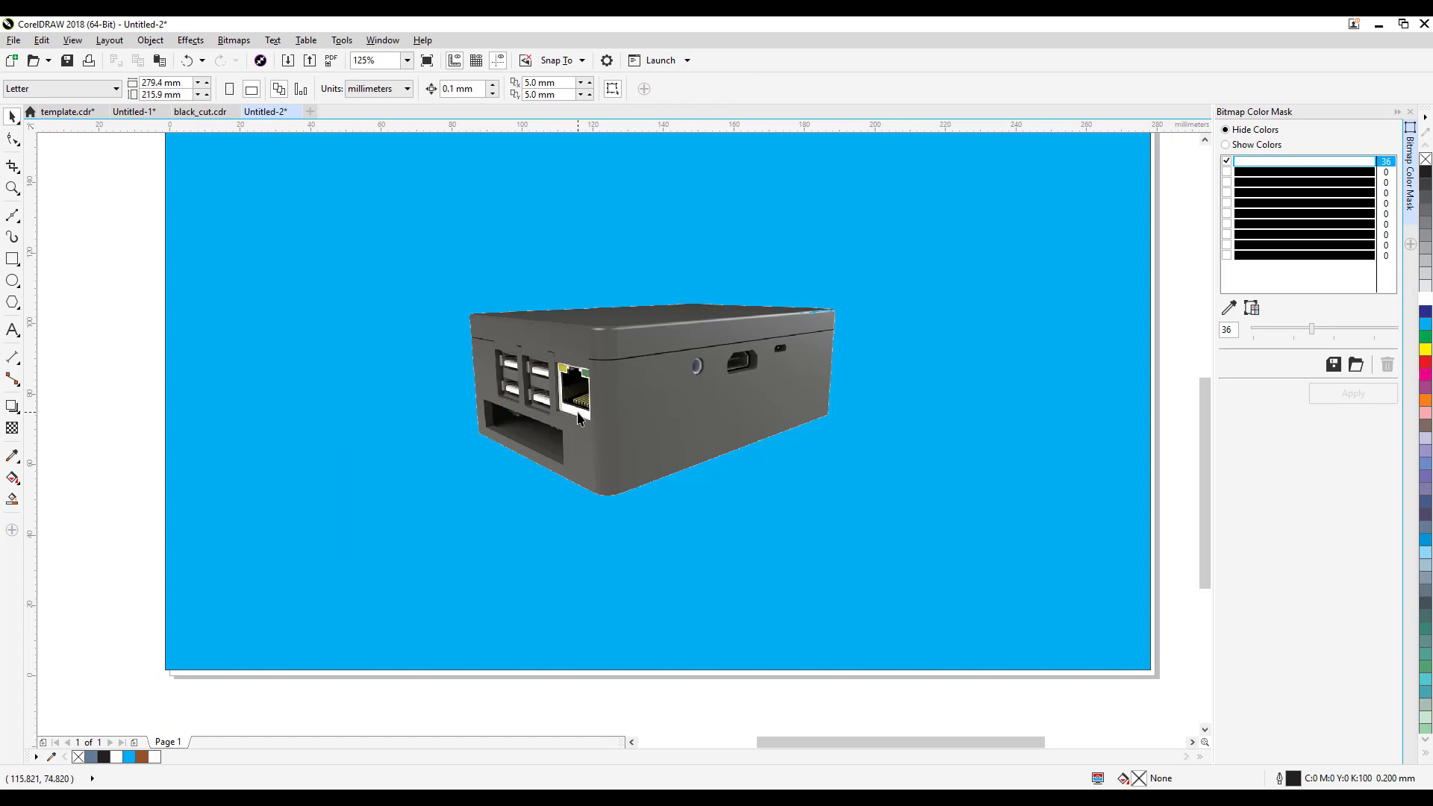
click(71, 39)
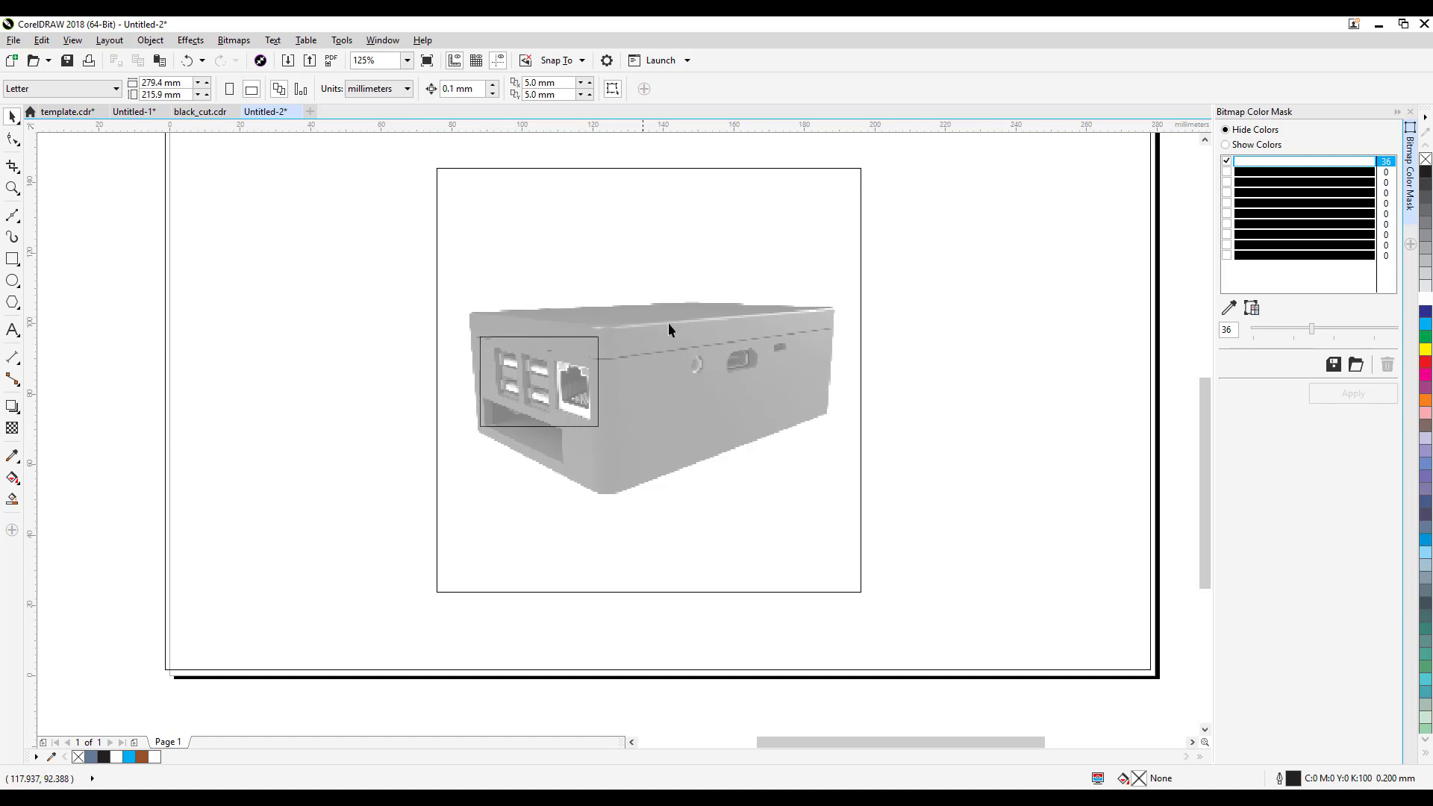
mouse_move(439, 349)
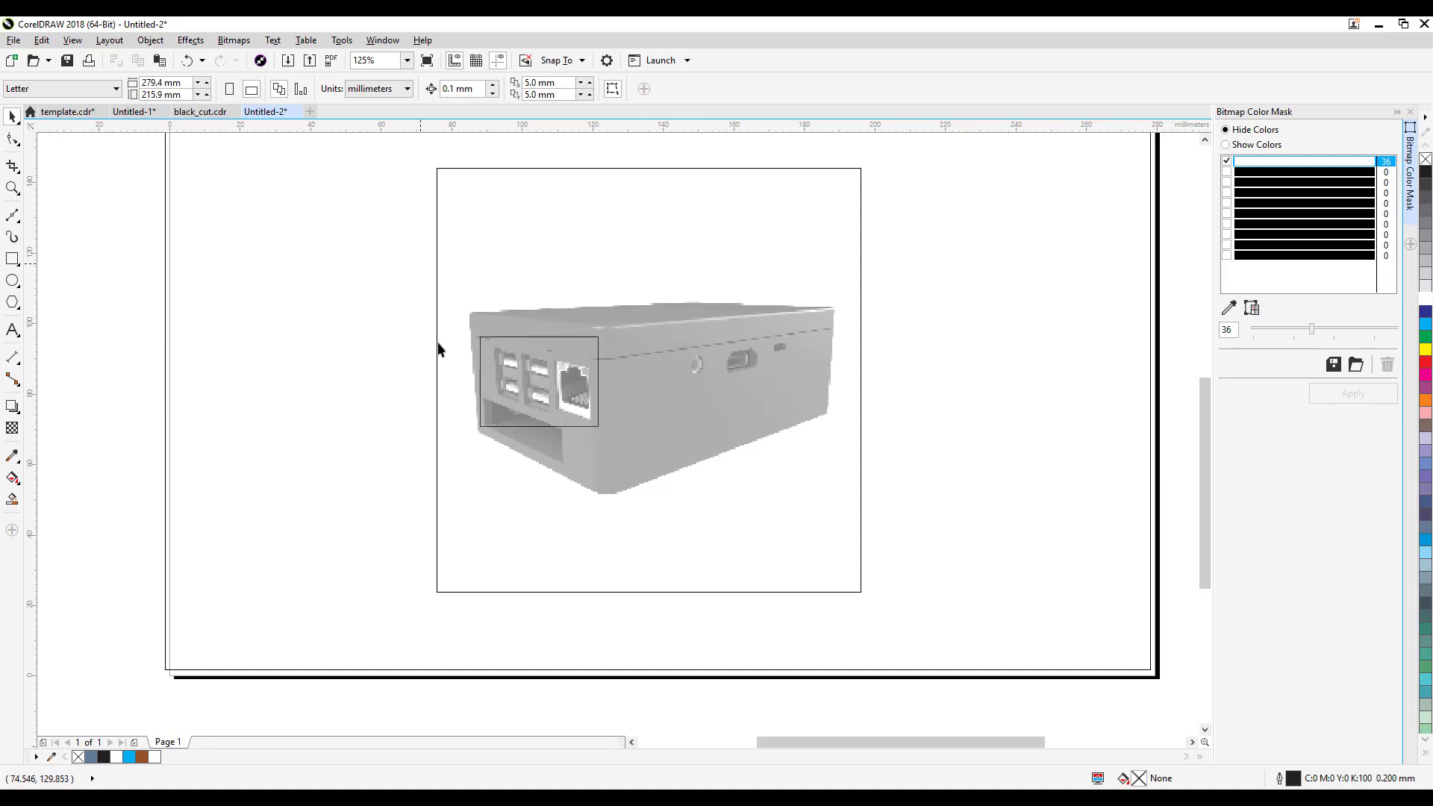
mouse_move(578, 377)
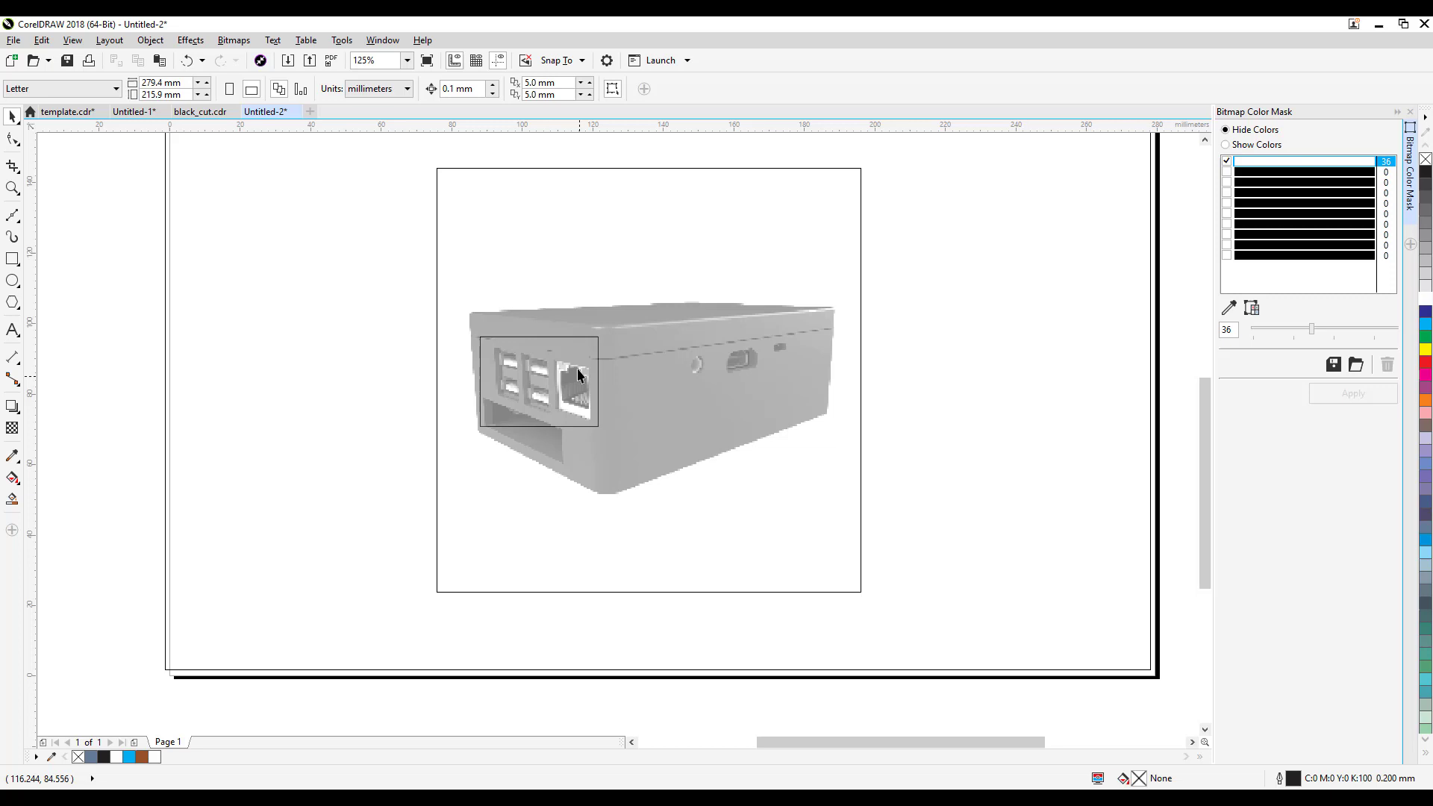
mouse_move(564, 356)
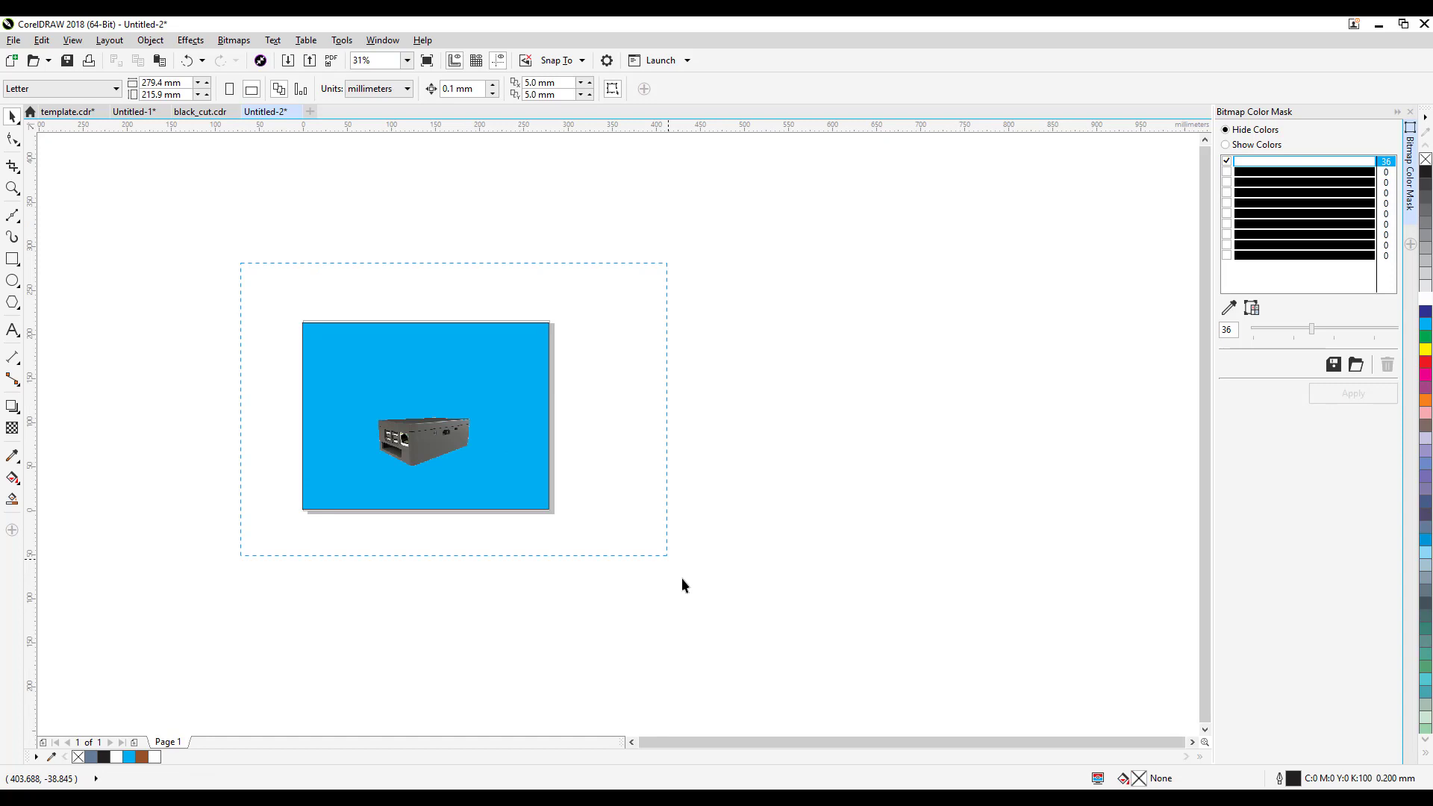
Step: Undo the squashed object and colour masking back to the white-backdrop render
click(426, 418)
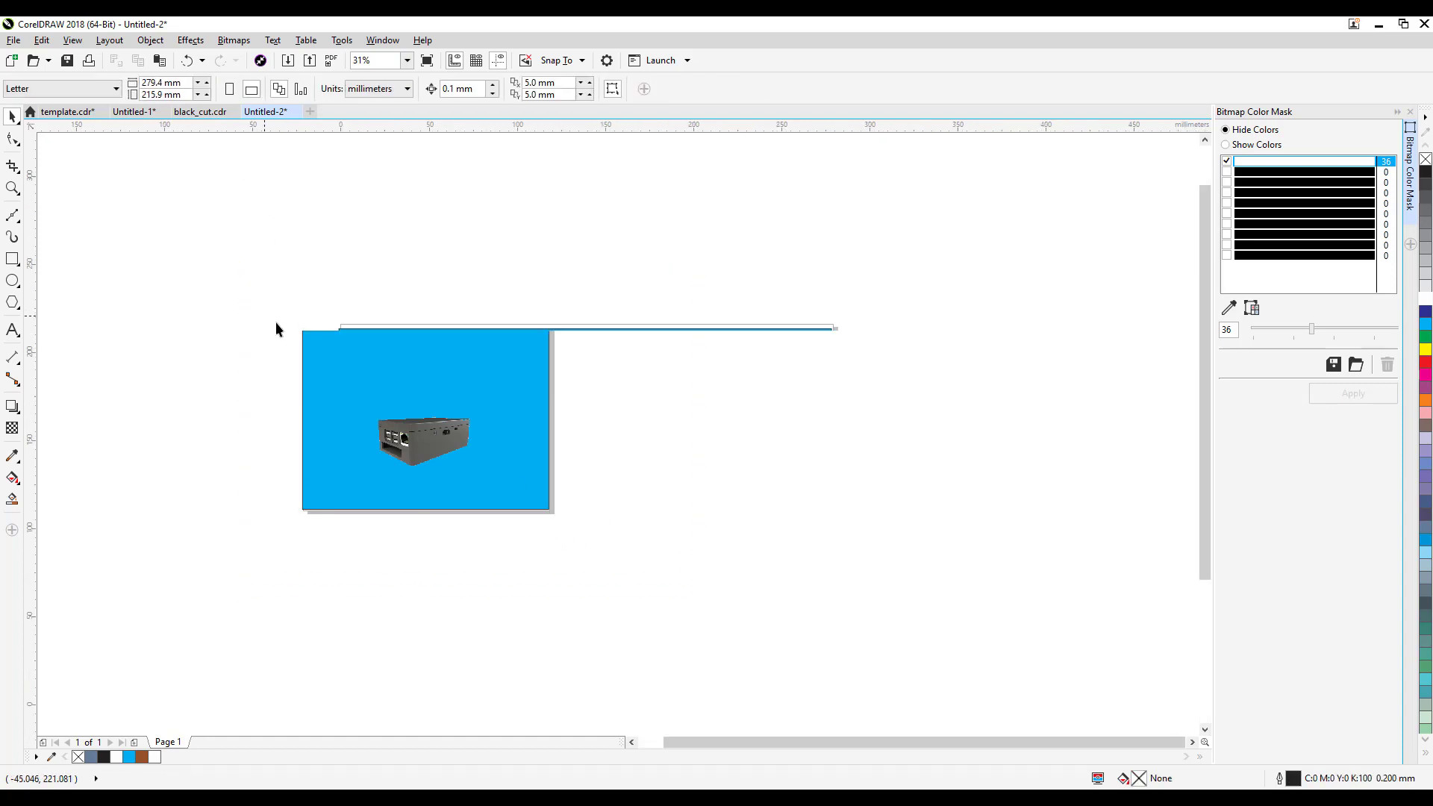
click(187, 60)
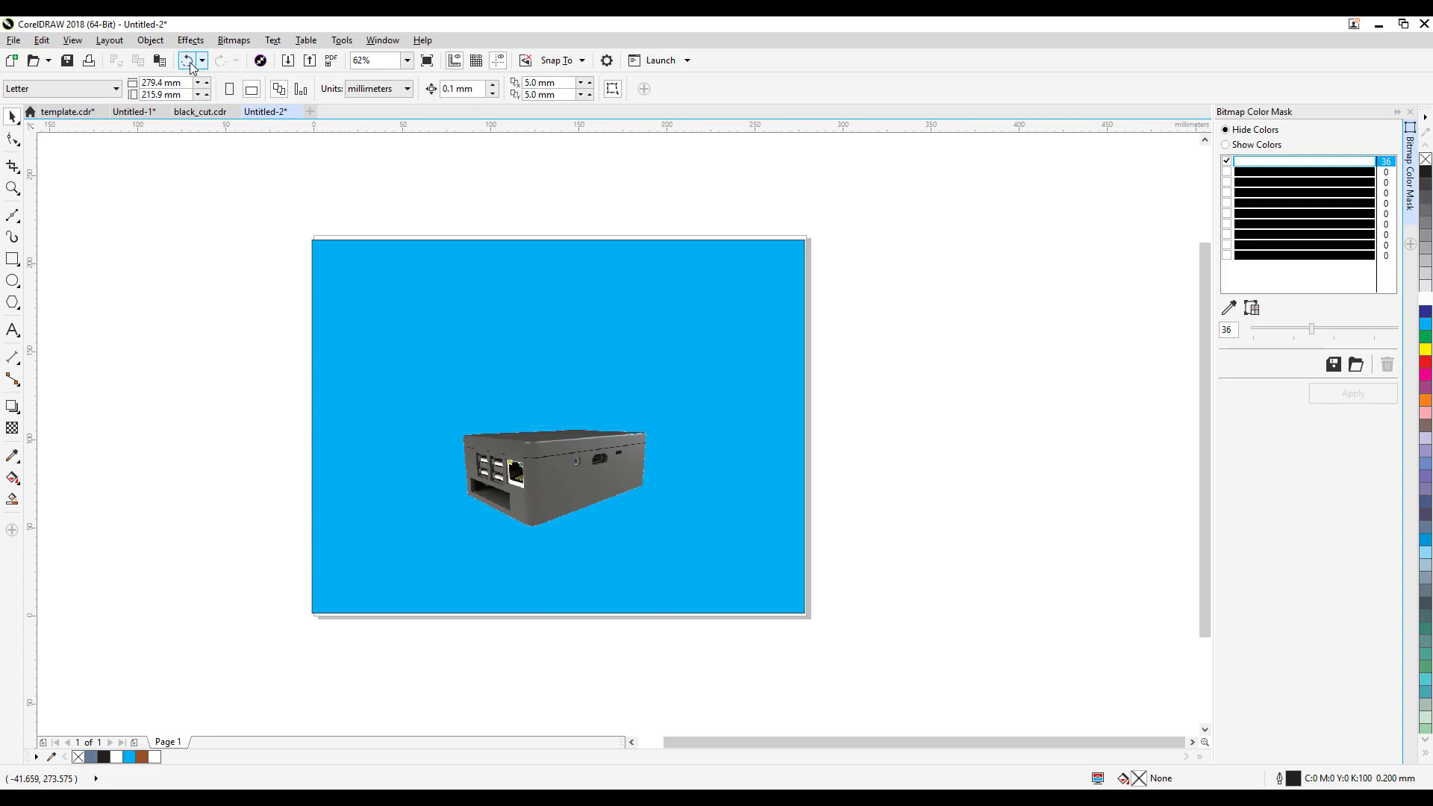
click(553, 467)
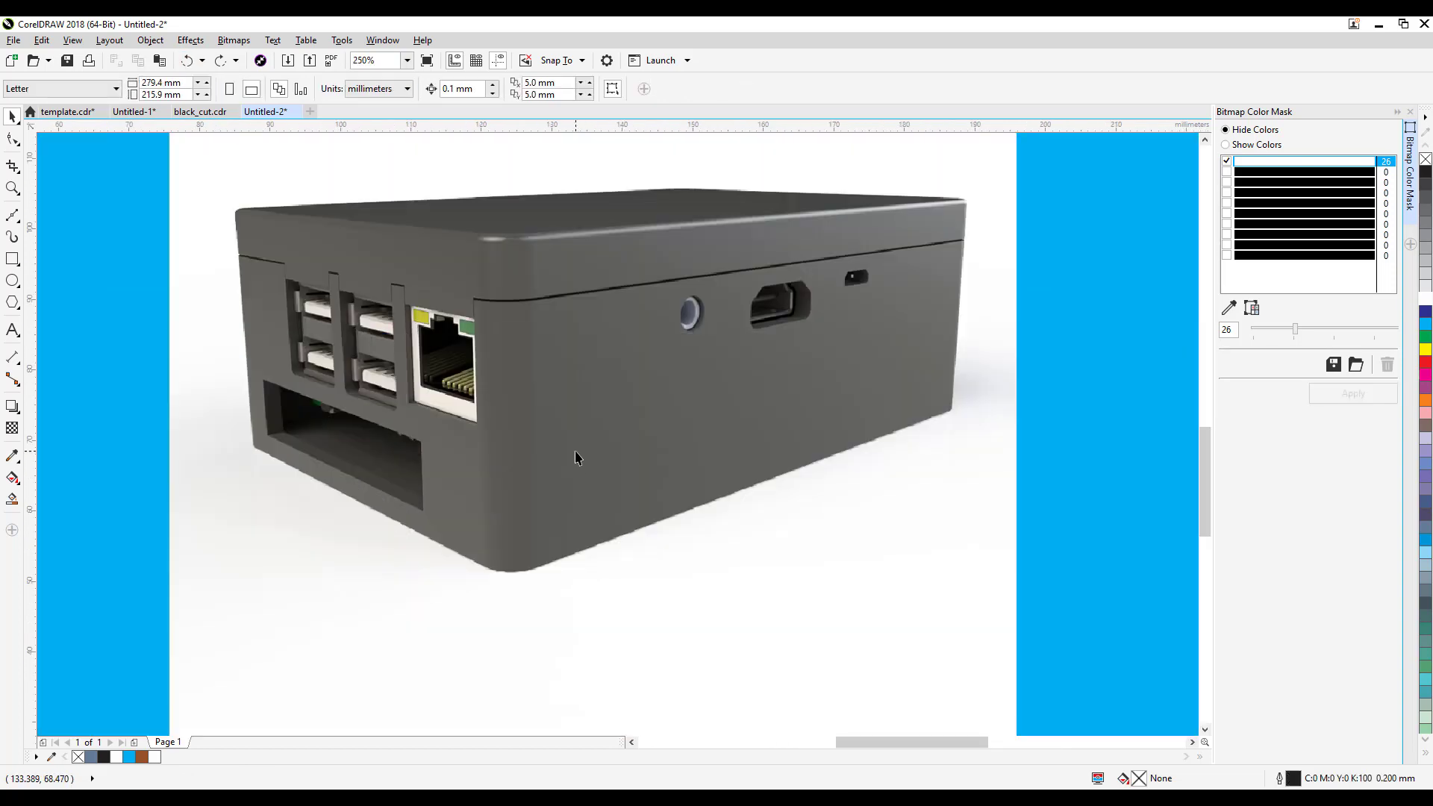
Step: Trace a closed Bezier outline node by node around the case silhouette
click(364, 60)
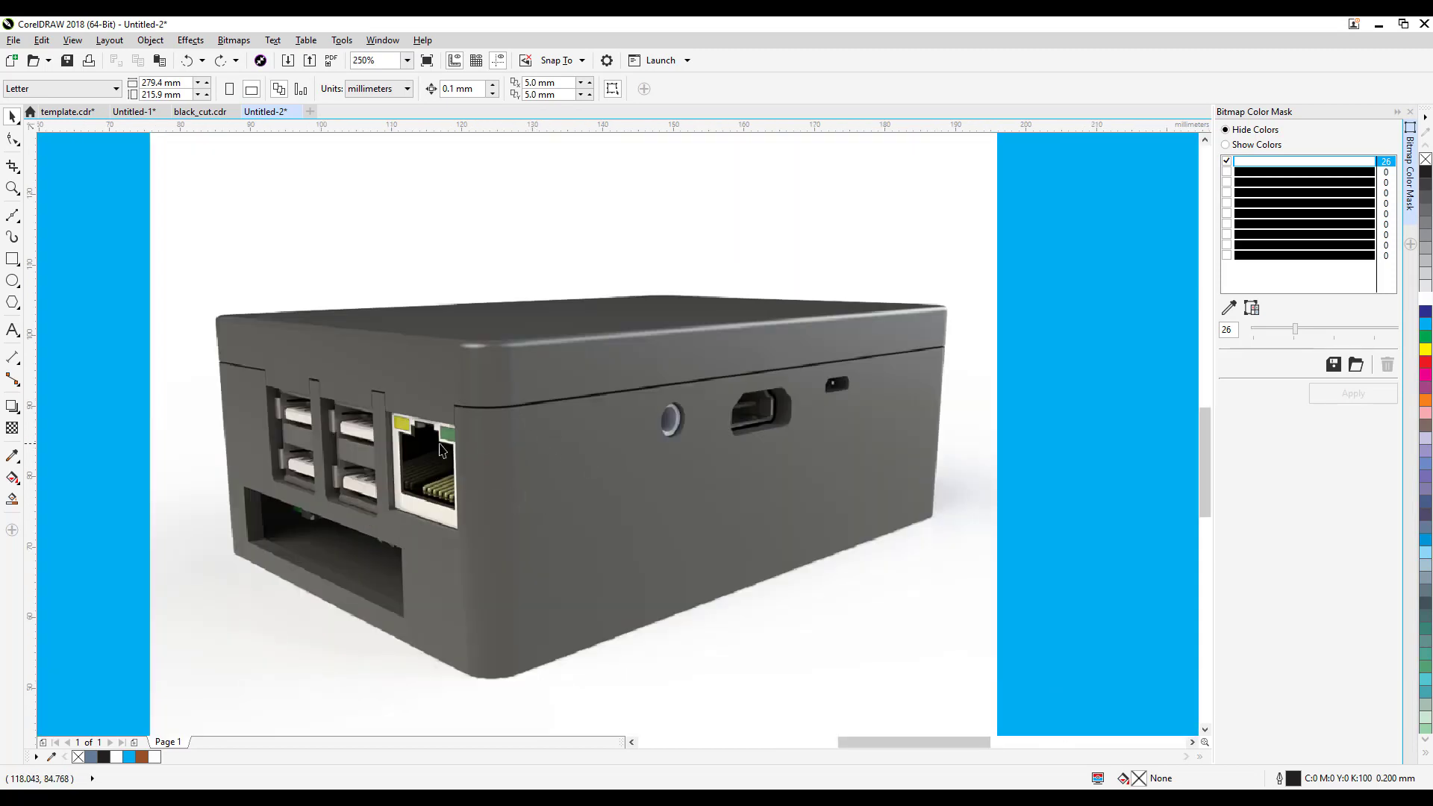
mouse_move(599, 489)
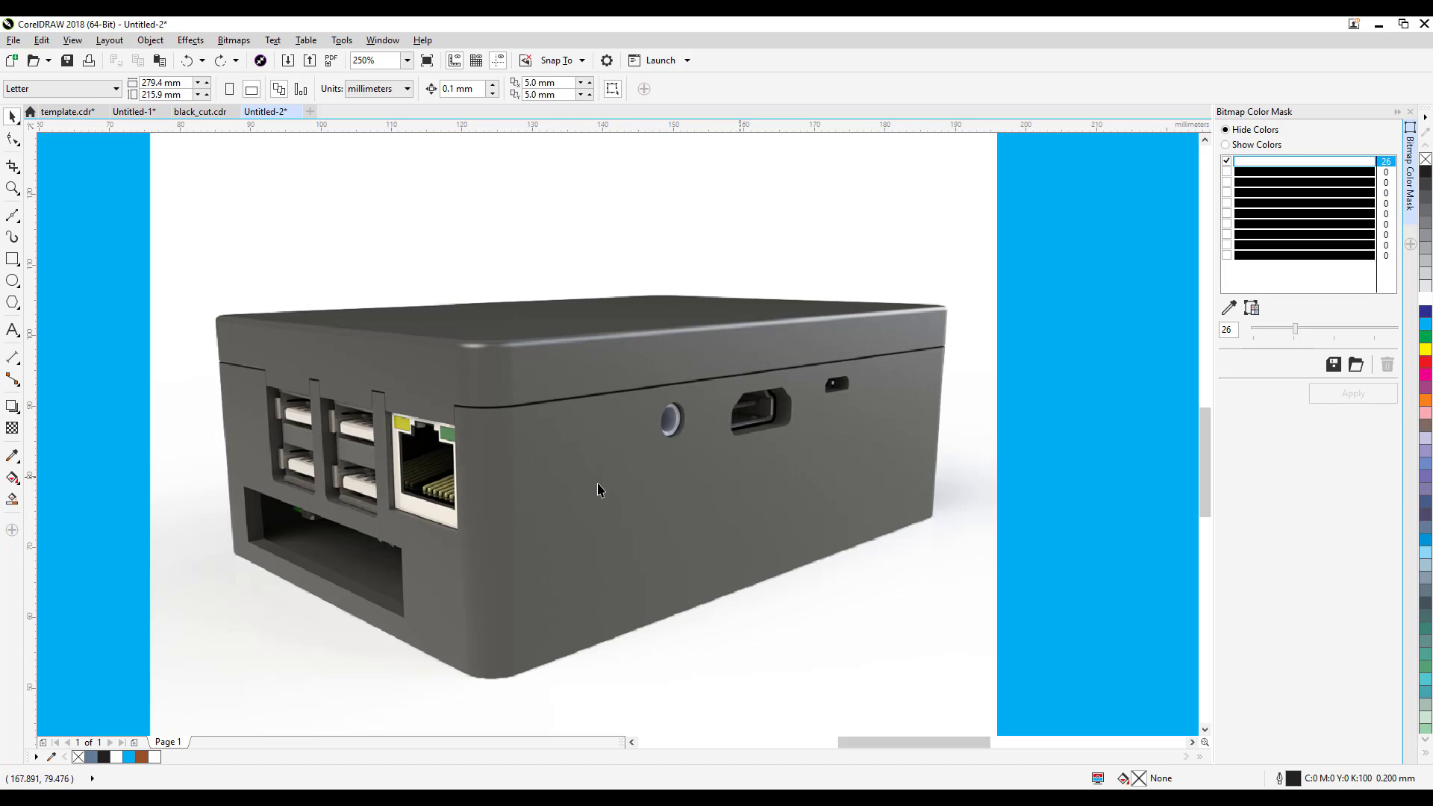
mouse_move(130, 336)
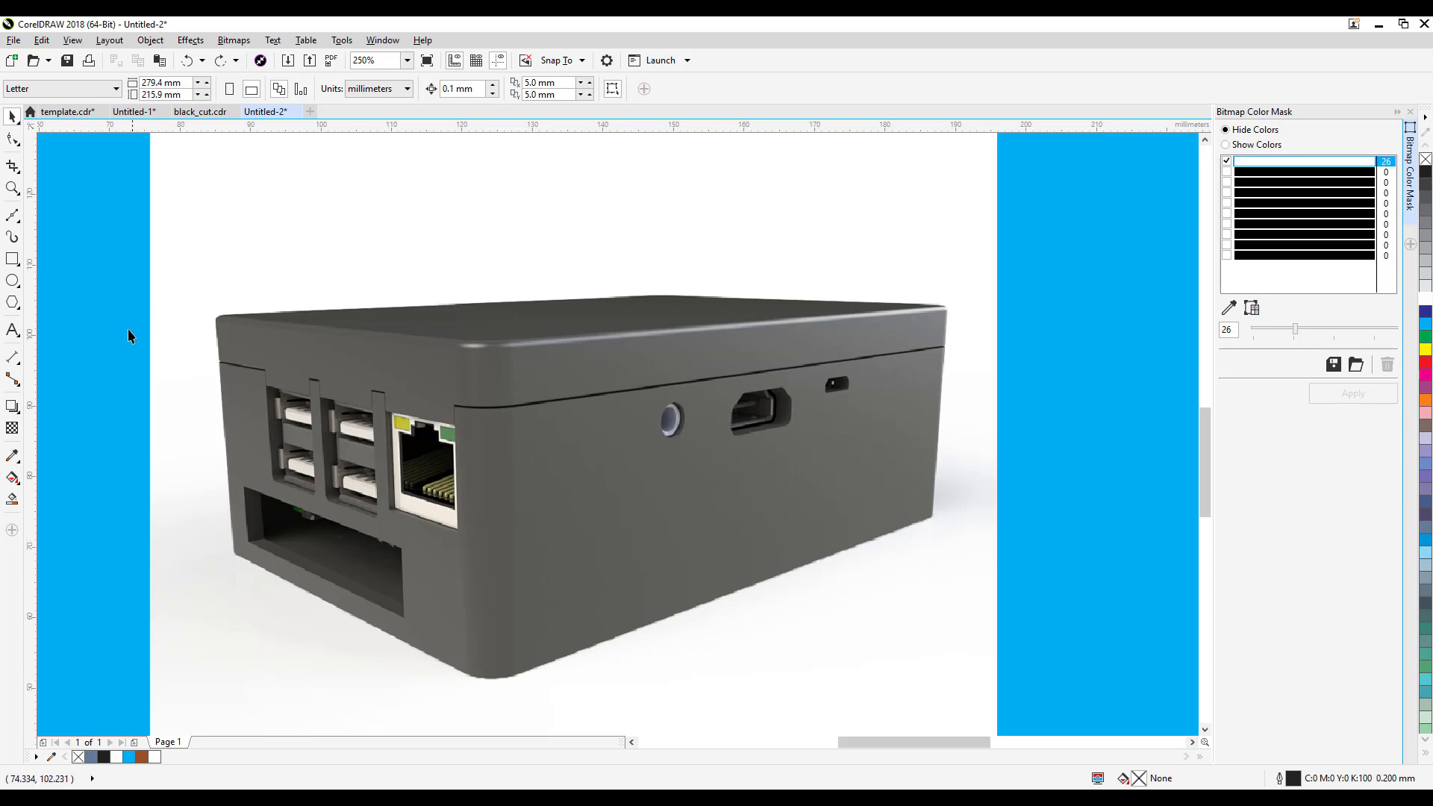
mouse_move(14, 215)
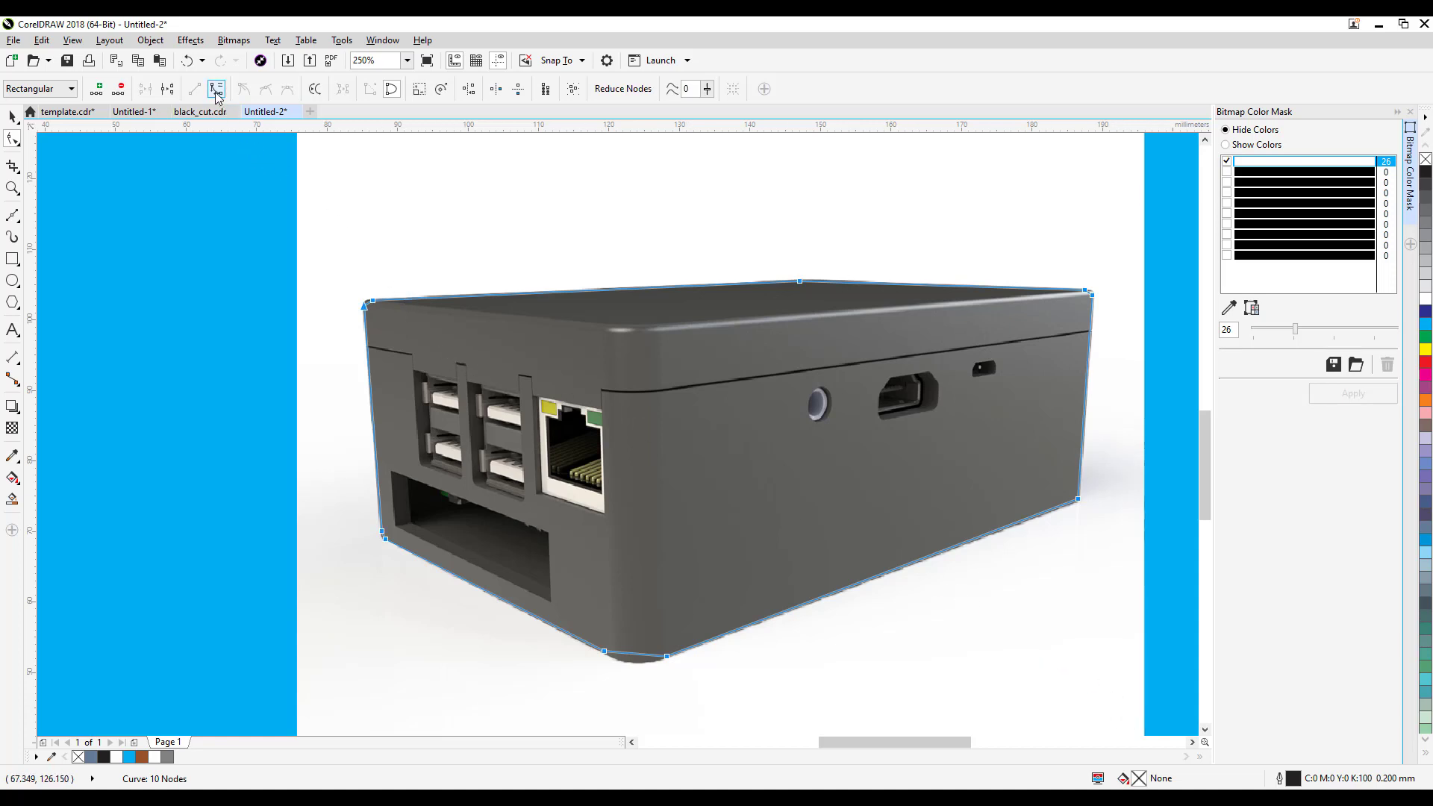
mouse_move(218, 88)
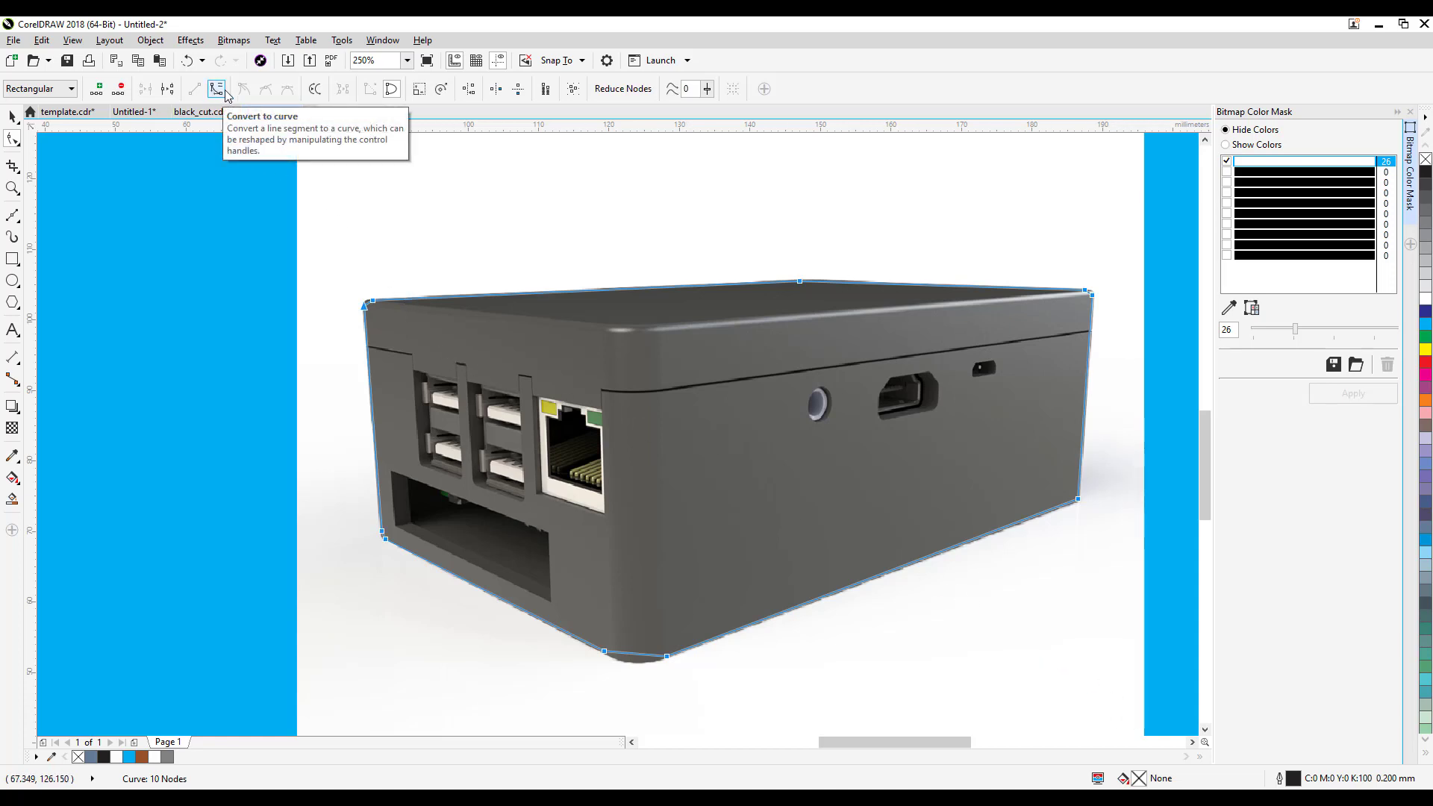
mouse_move(327, 300)
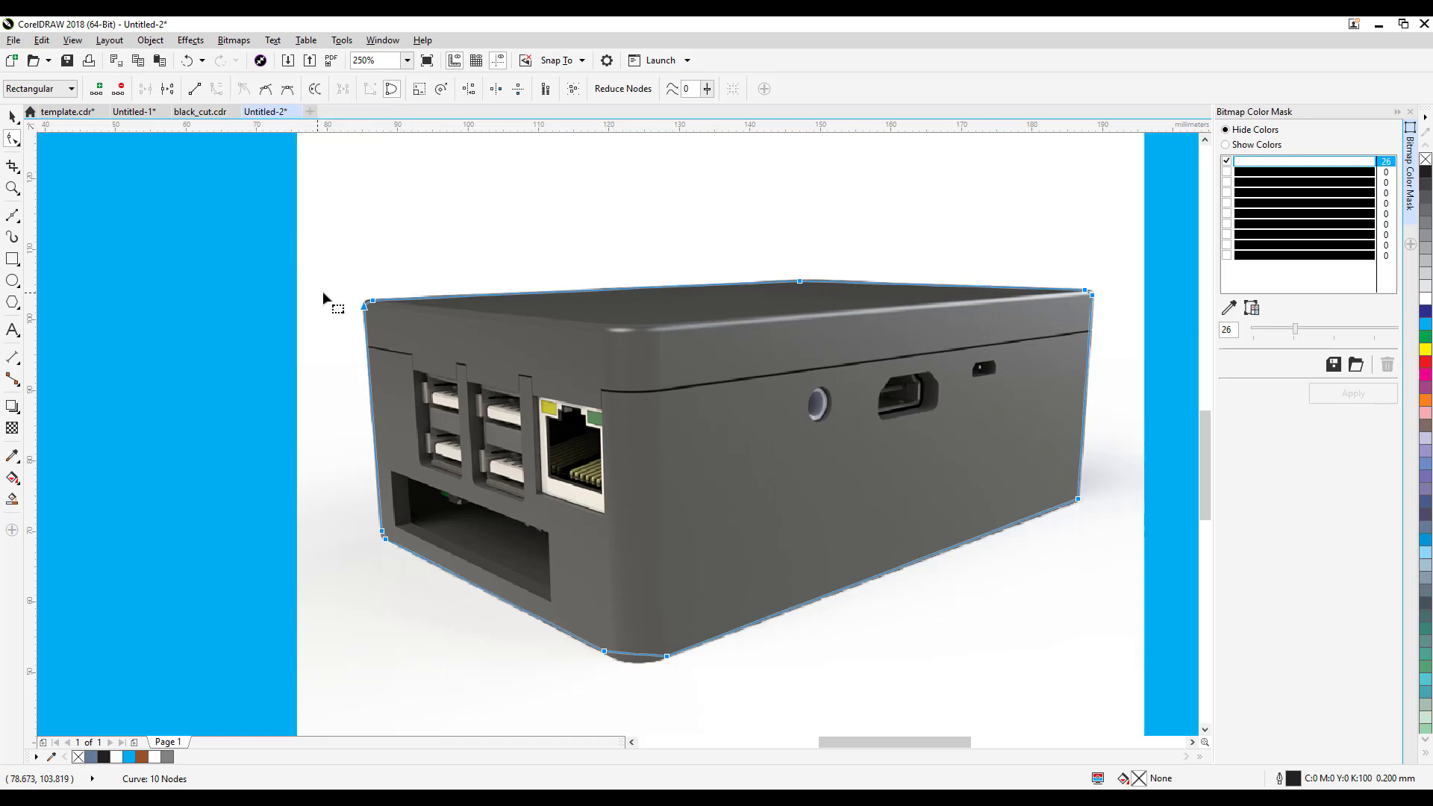
Step: Zoom to 2000% and bend the outline's bottom segment to fit the case's rounded edge
text(2000)
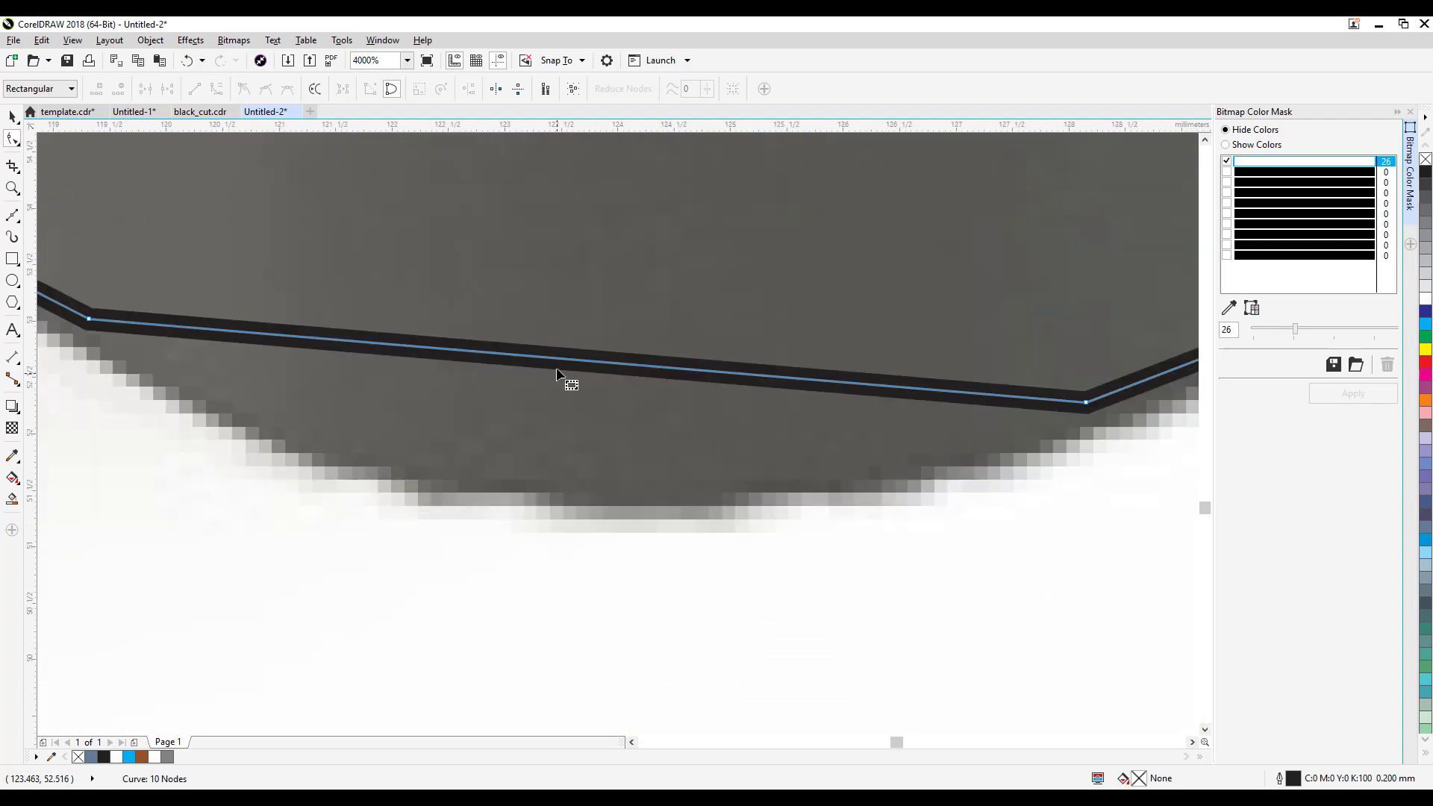
drag(557, 375, 556, 479)
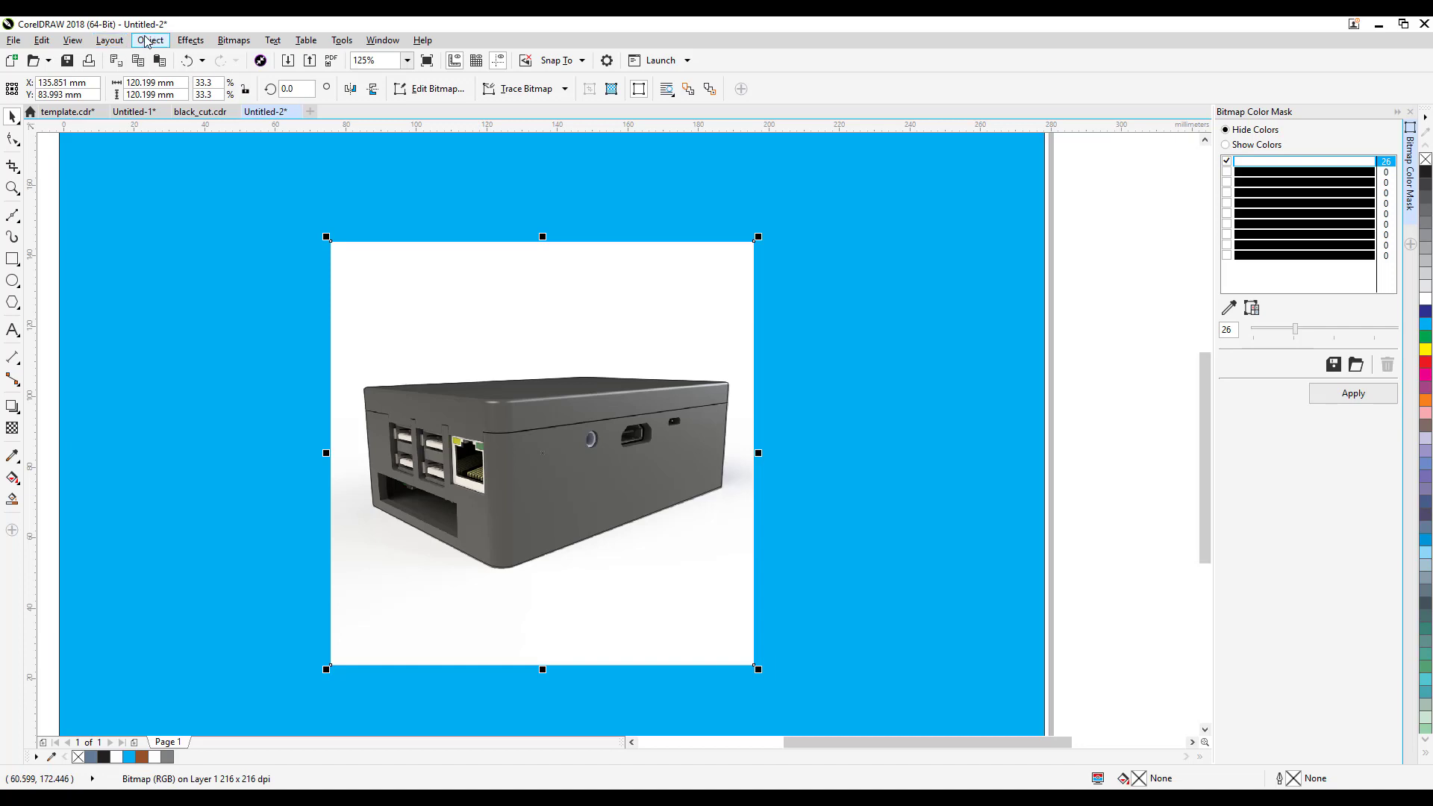
Step: PowerClip the case render inside the traced Bezier outline
click(149, 39)
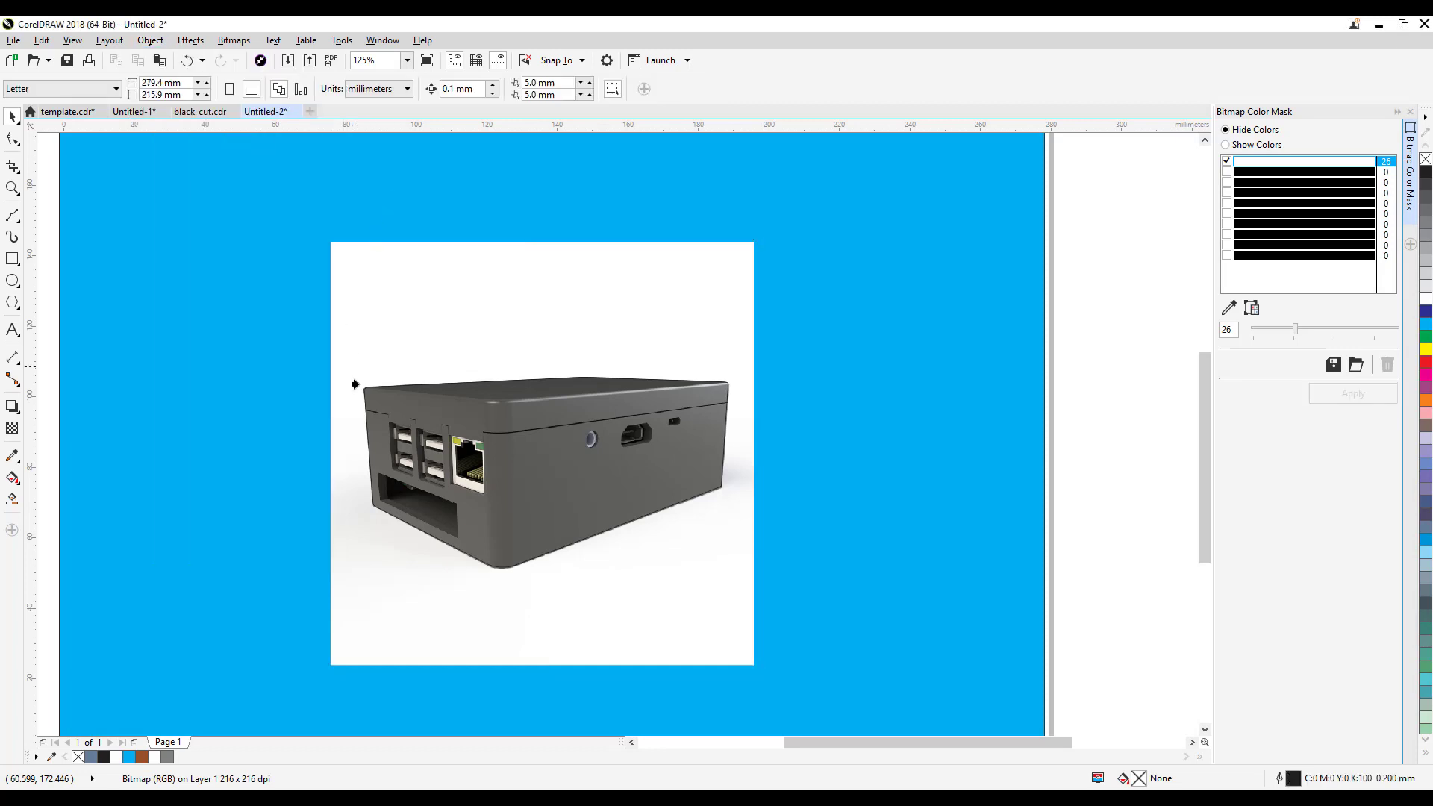
mouse_move(451, 552)
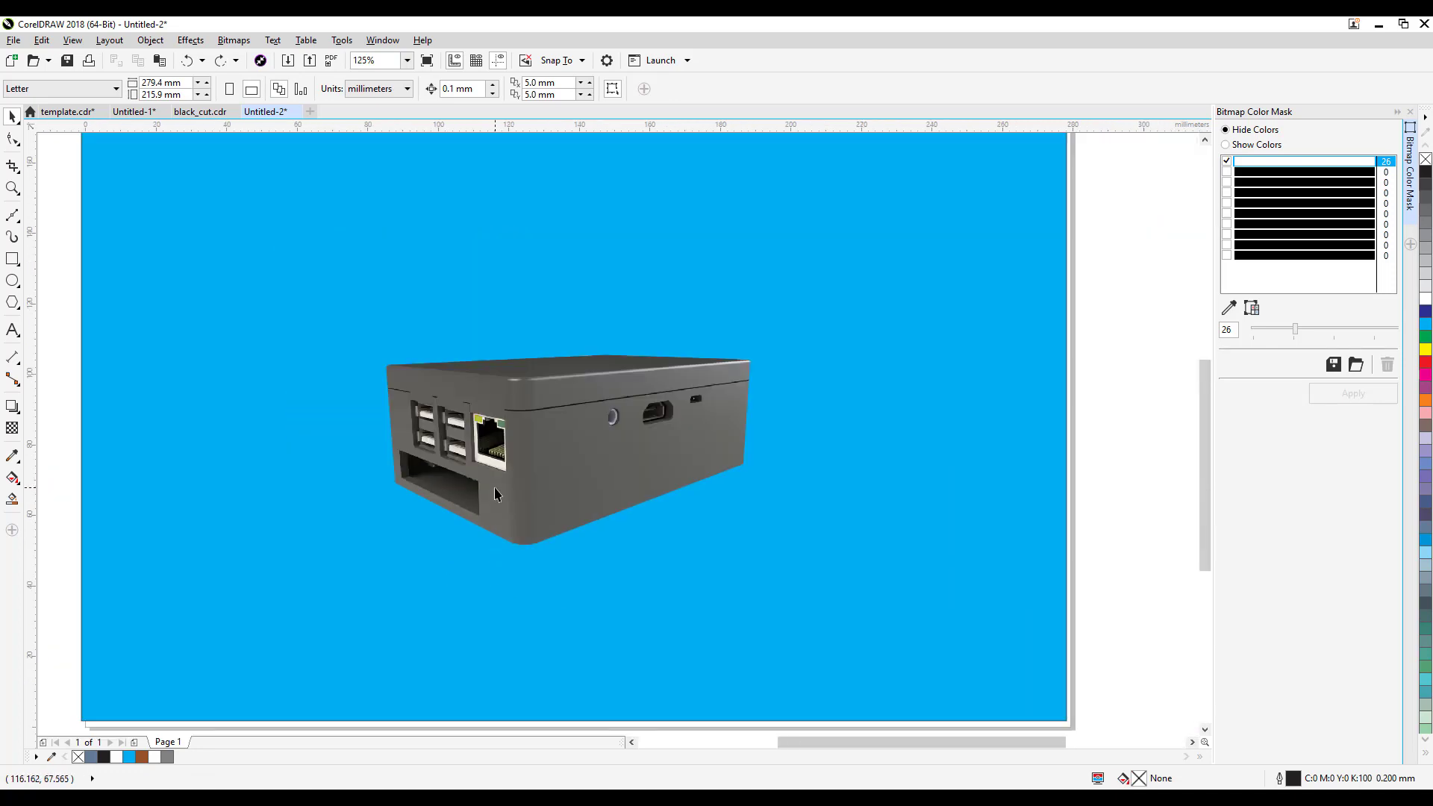
text(250)
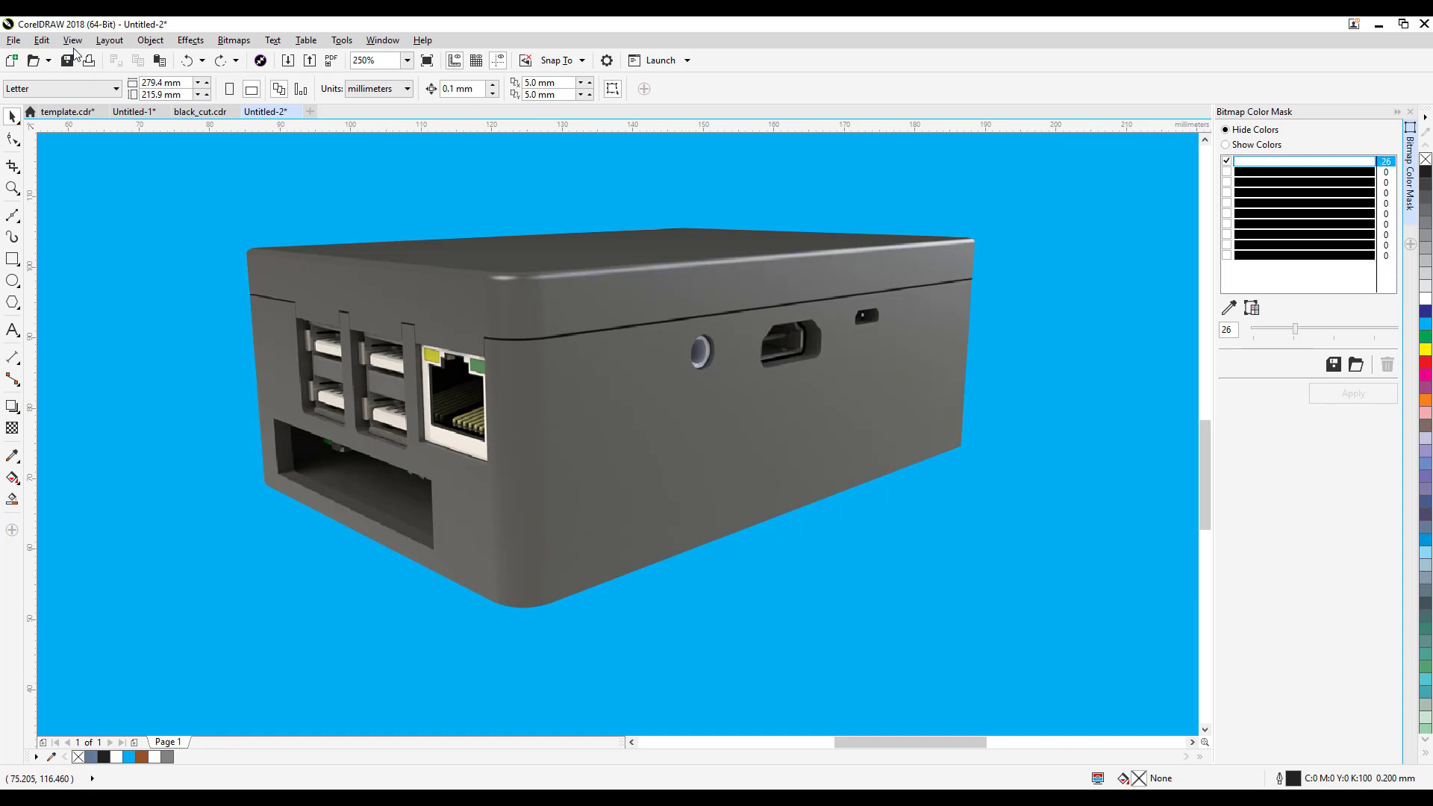
click(72, 39)
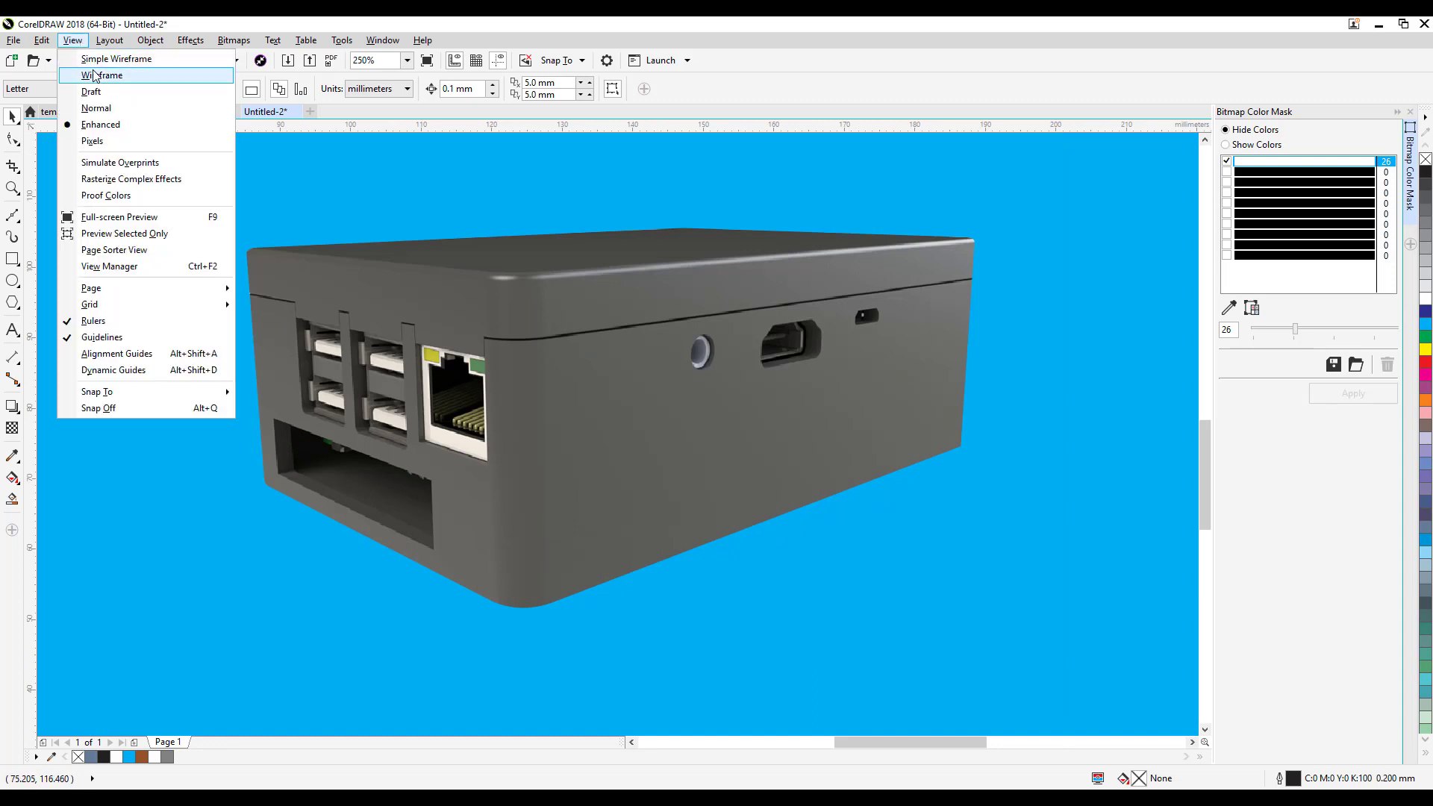
click(100, 75)
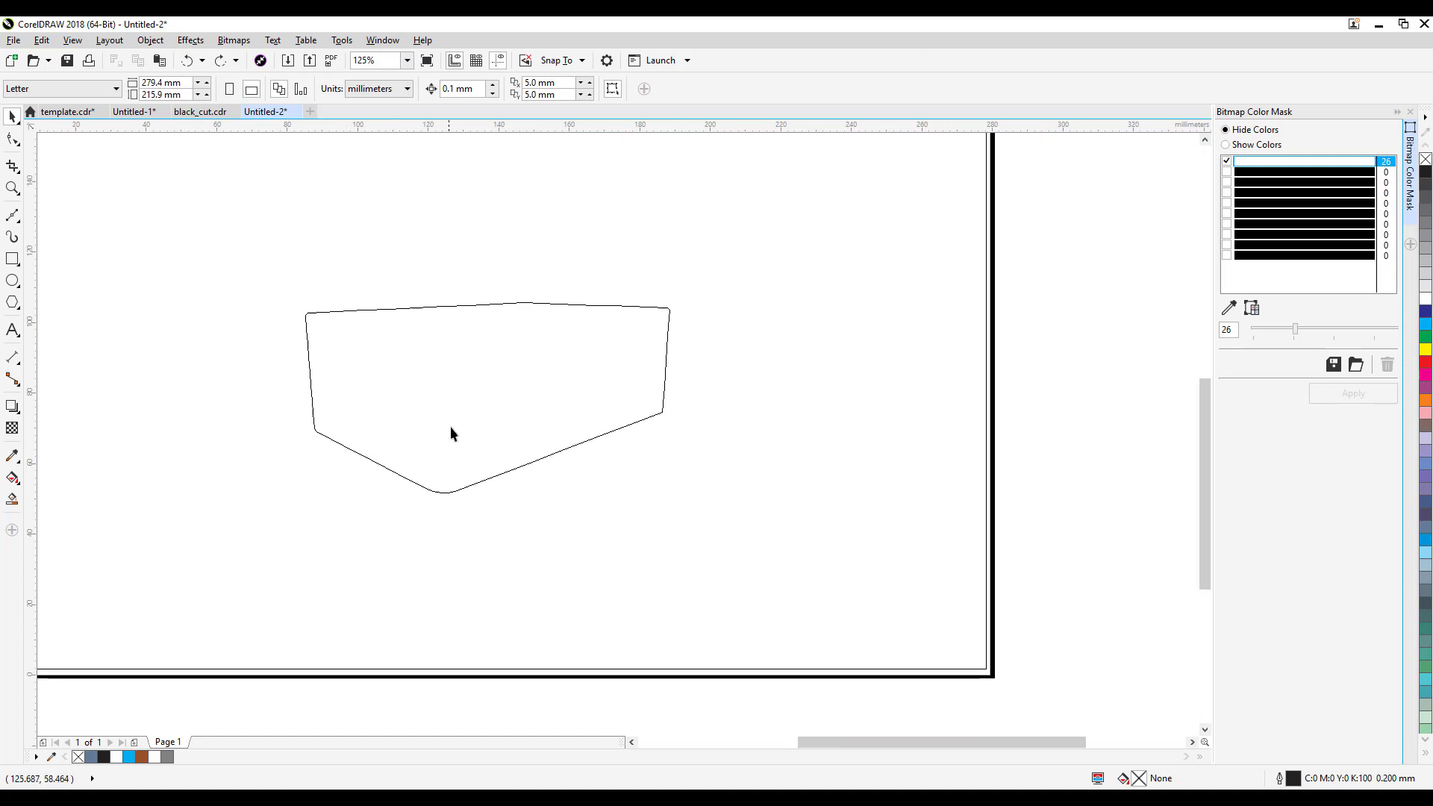
mouse_move(437, 452)
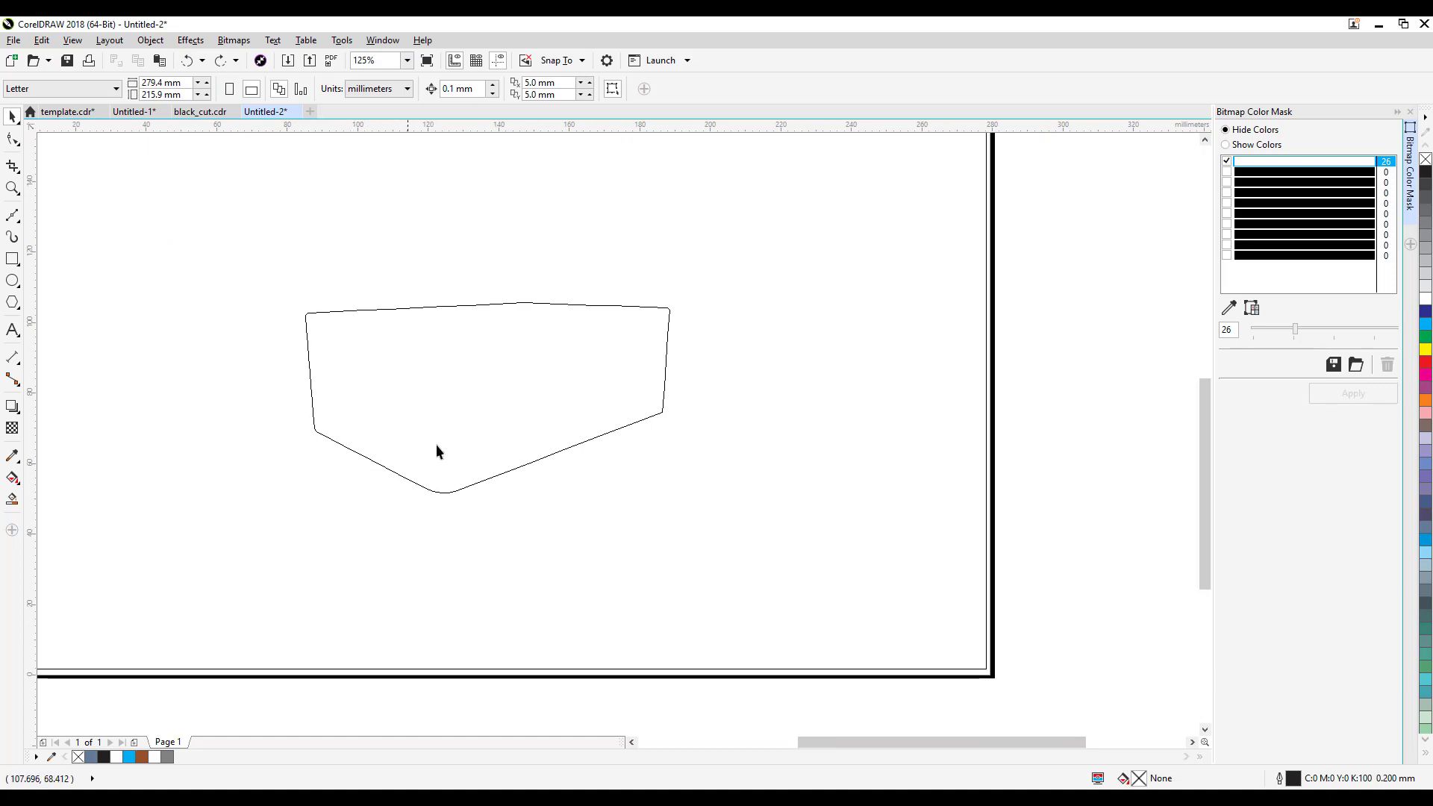
click(71, 39)
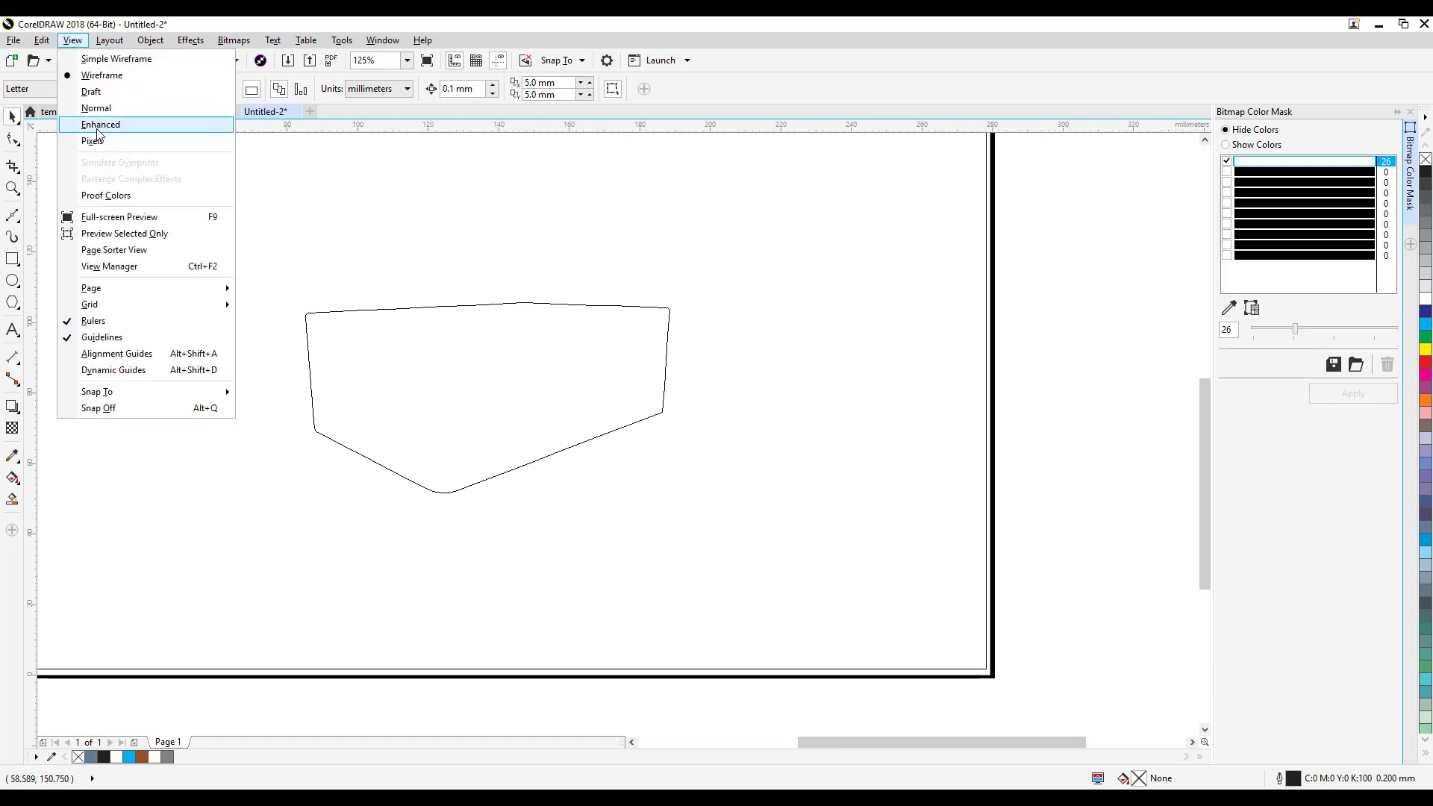
click(100, 124)
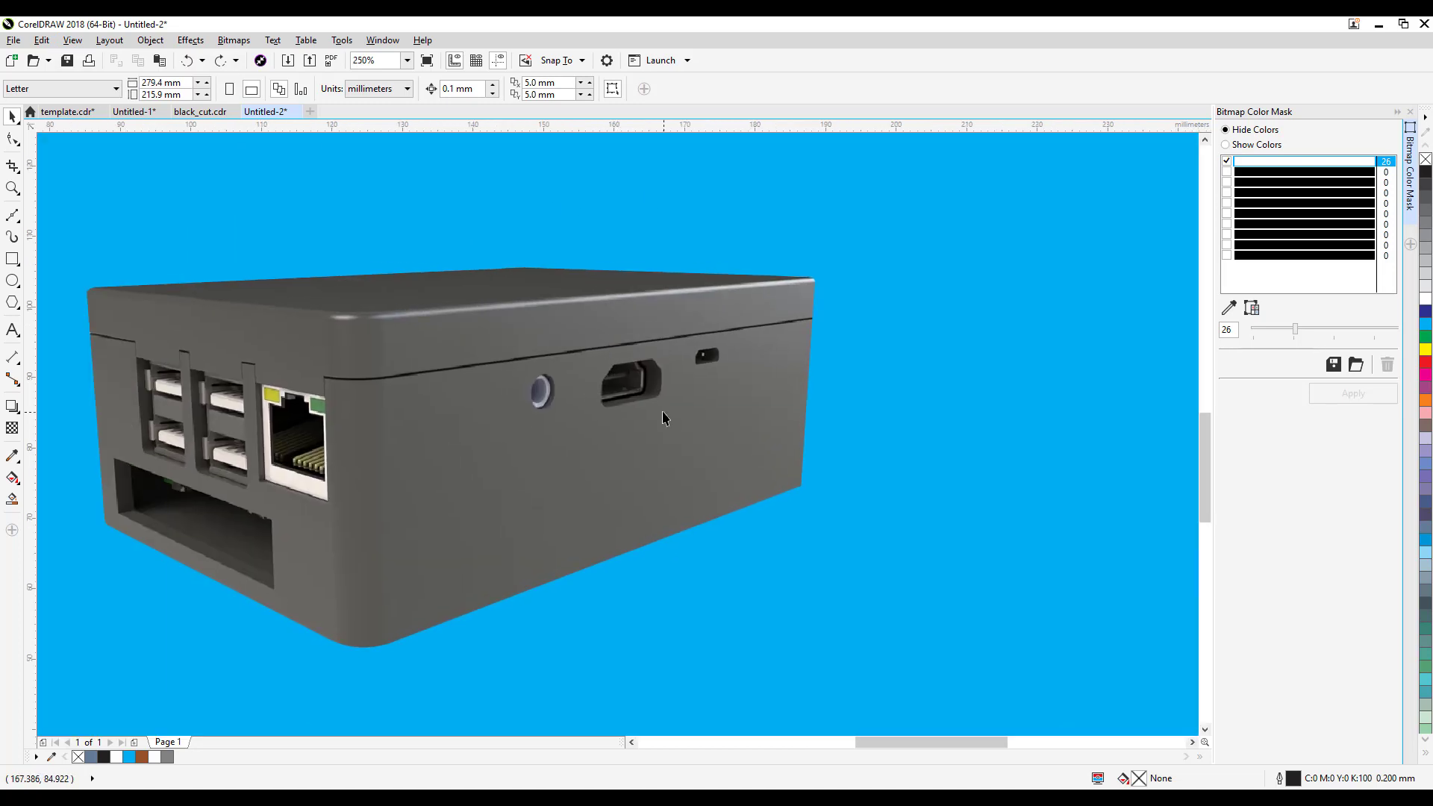
Step: Add a soft drop shadow beneath the clipped case onto the blue background
click(364, 60)
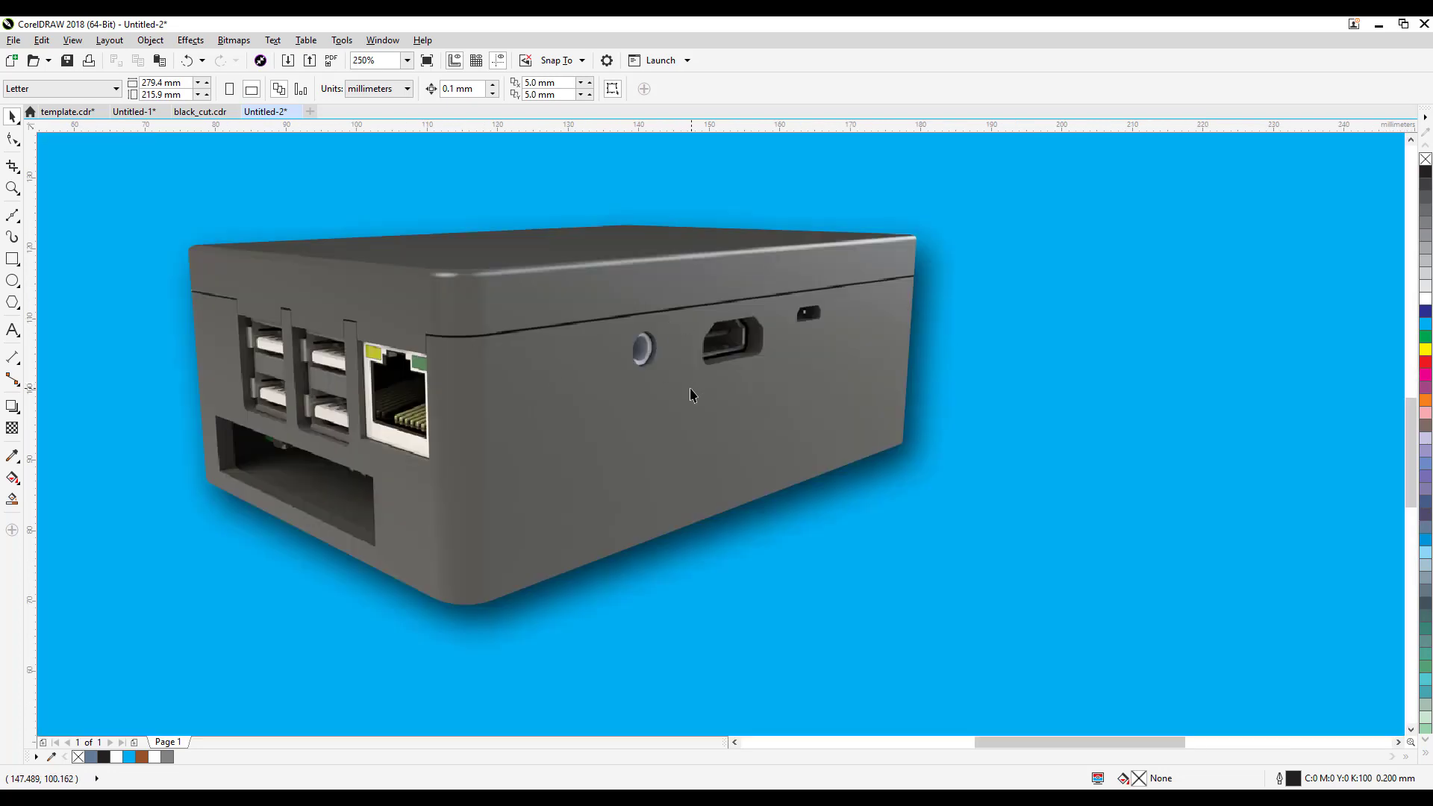
click(235, 39)
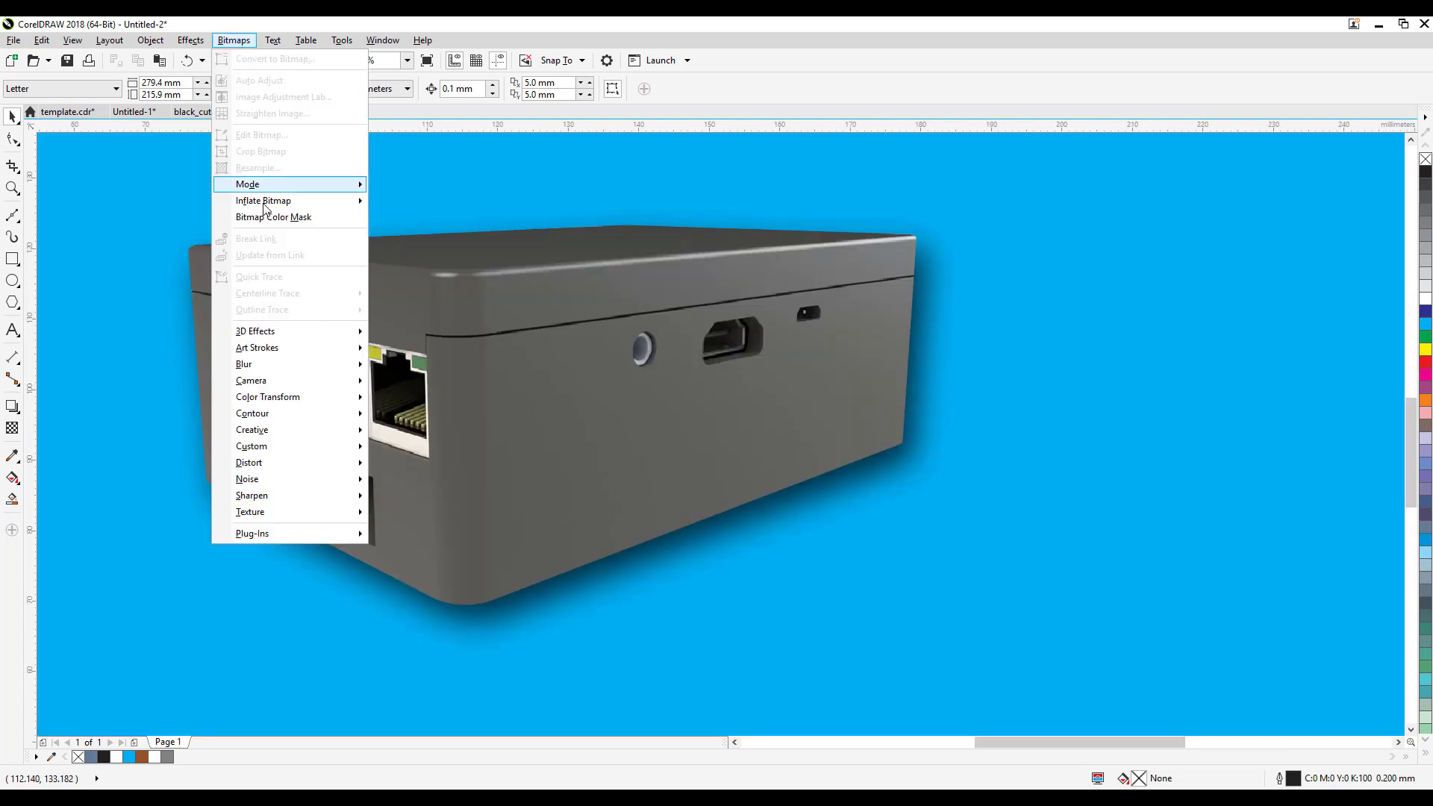